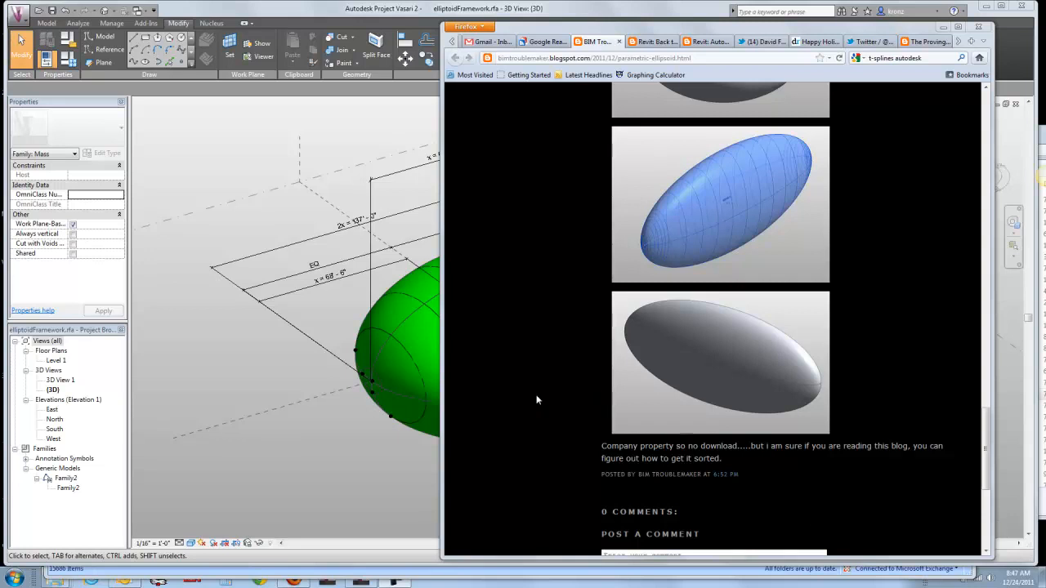
mouse_move(905, 338)
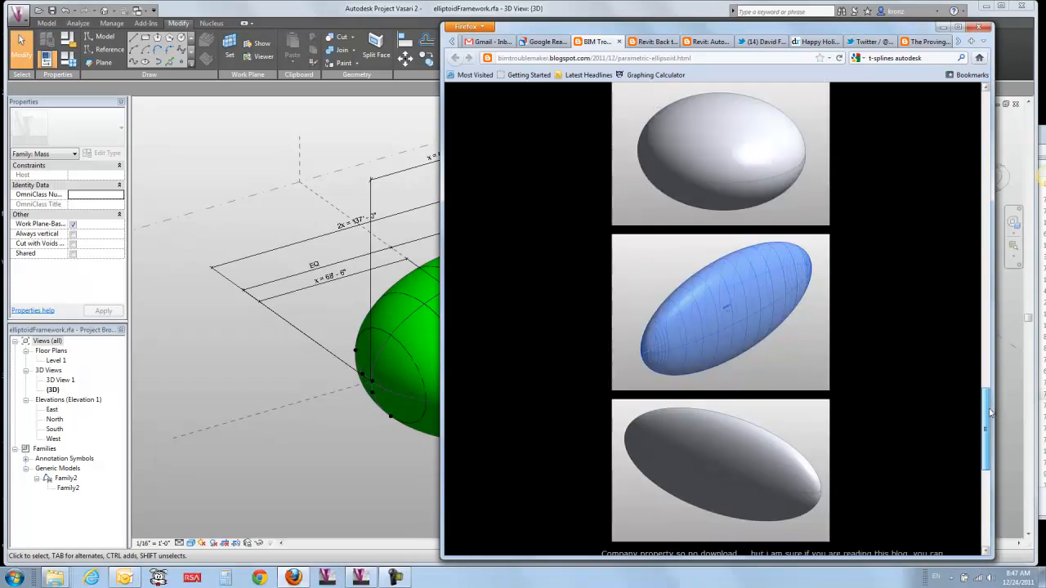
Scroll down through the BIM Troublemaker parametric ellipsoid blog post to review it
scroll(down, 3)
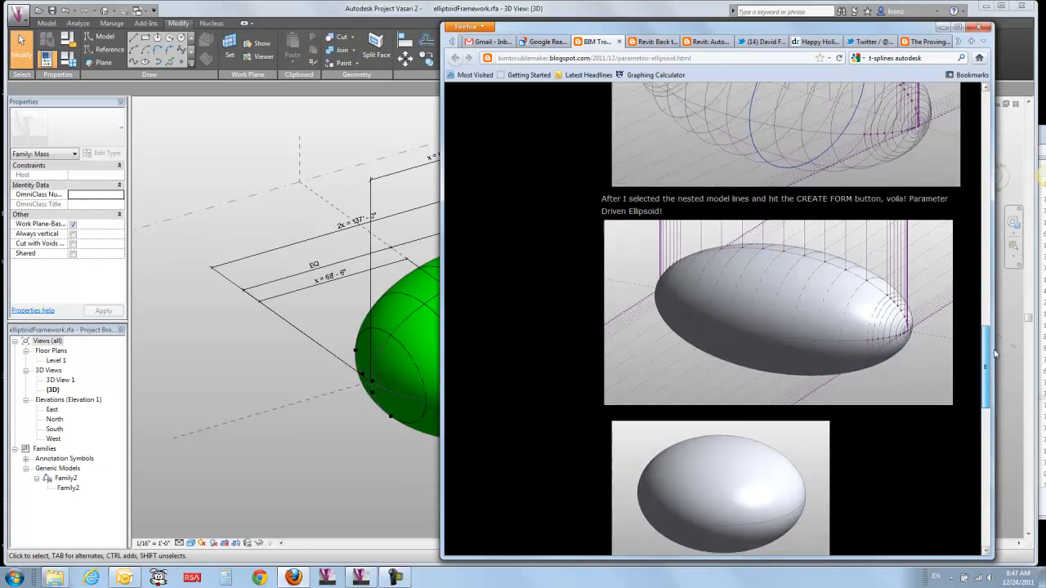
scroll(down, 3)
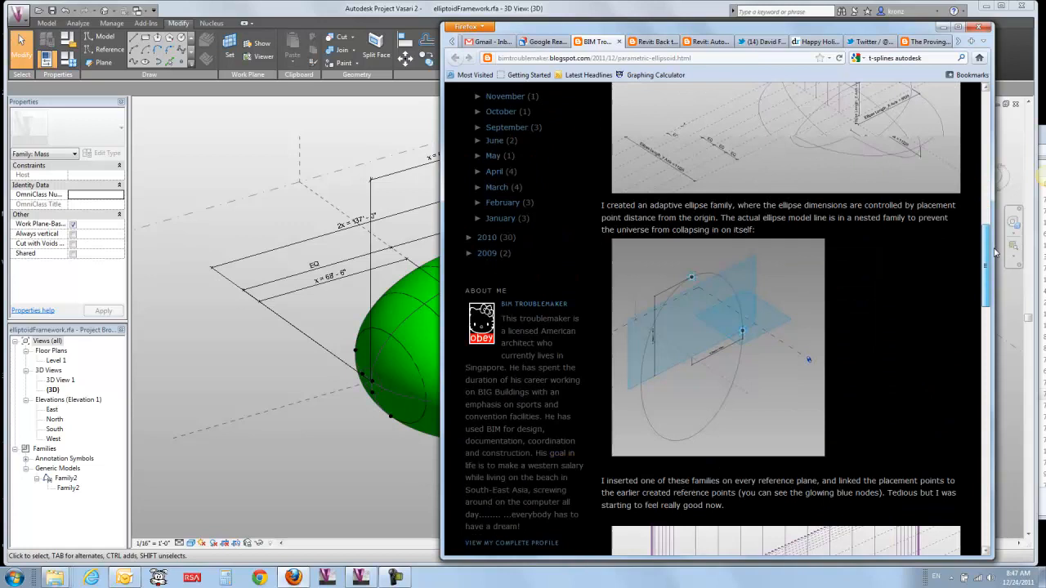
scroll(down, 3)
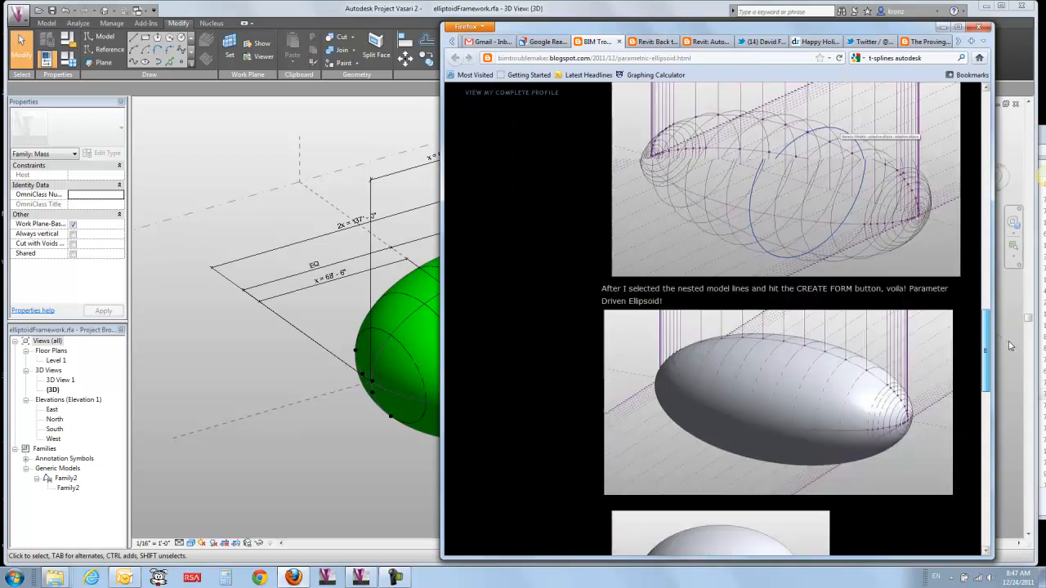
scroll(down, 3)
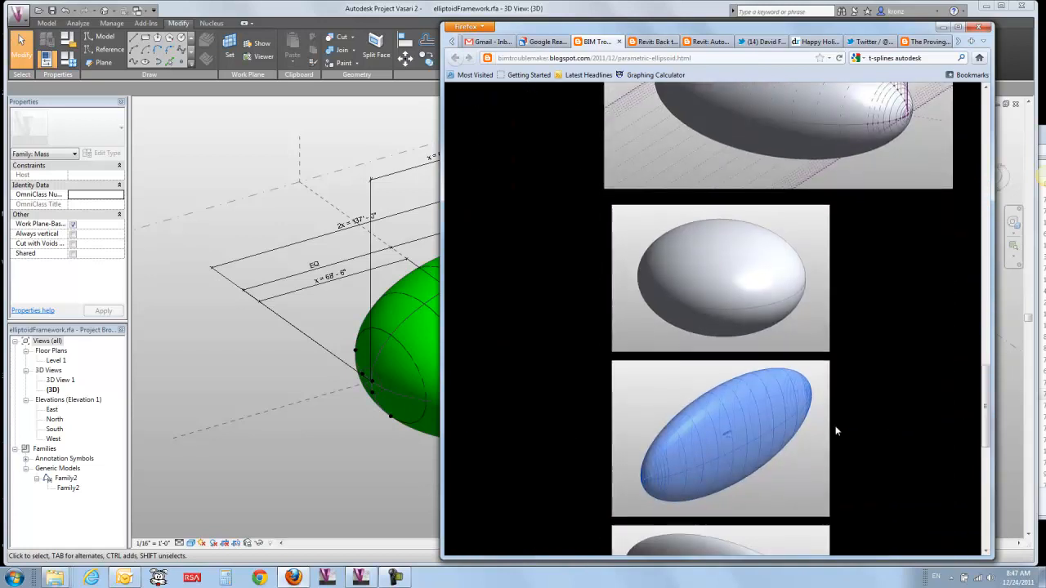
scroll(down, 3)
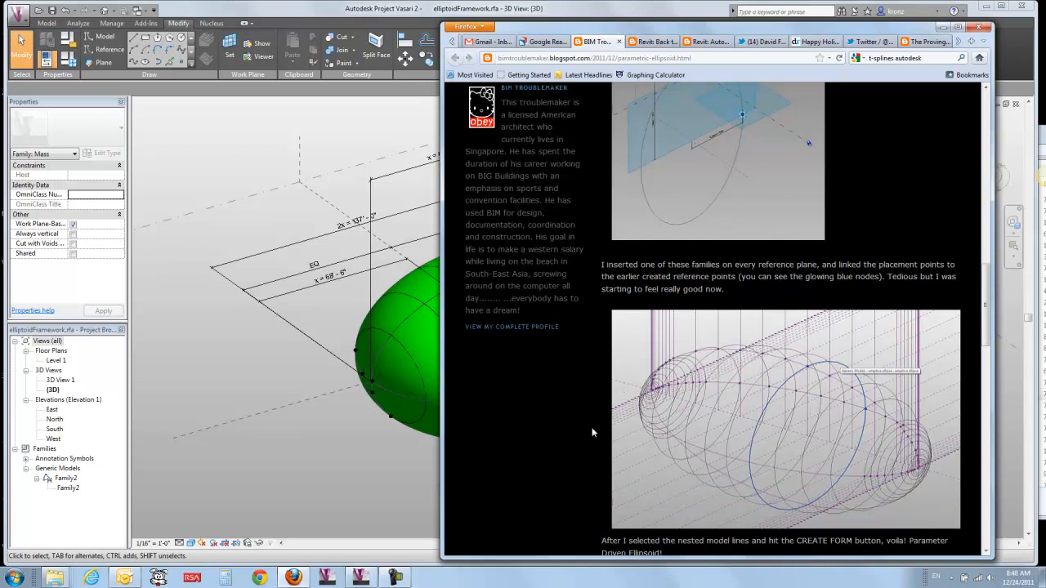
mouse_move(495, 342)
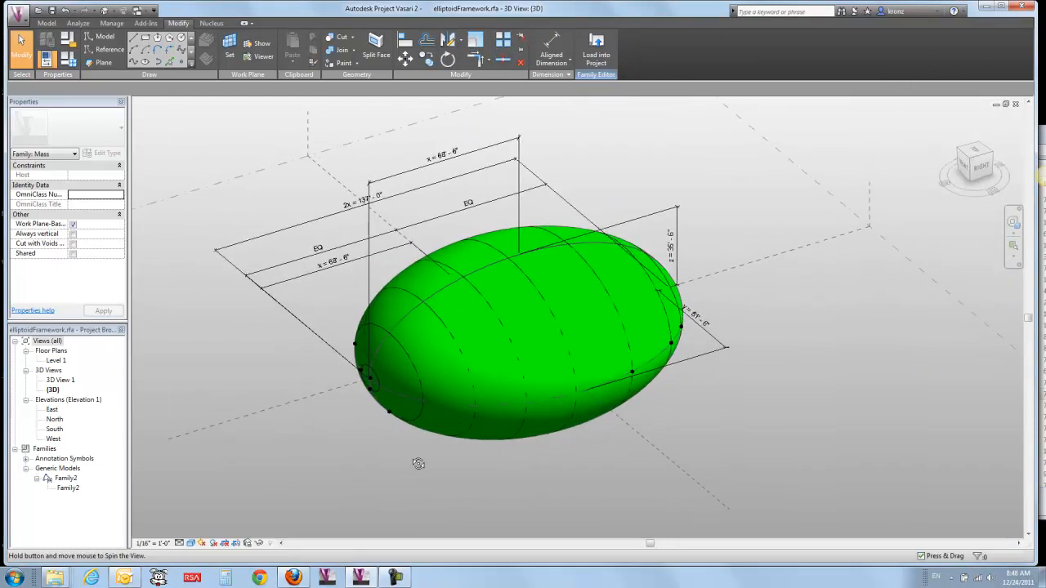
Change the ellipsoid's x, y and z dimension values in Family Types, making it rounder and taller
click(530, 350)
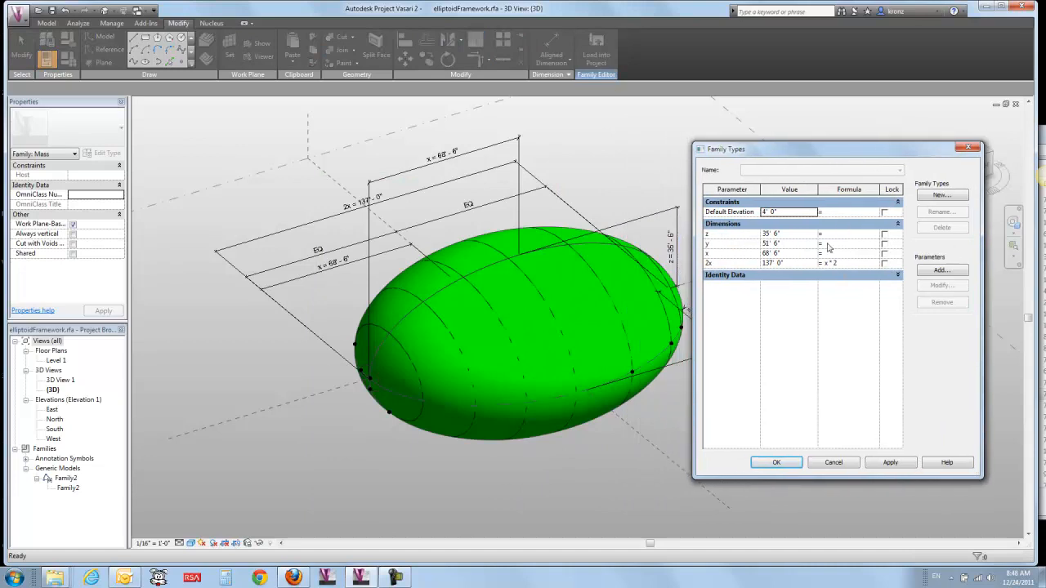
click(785, 235)
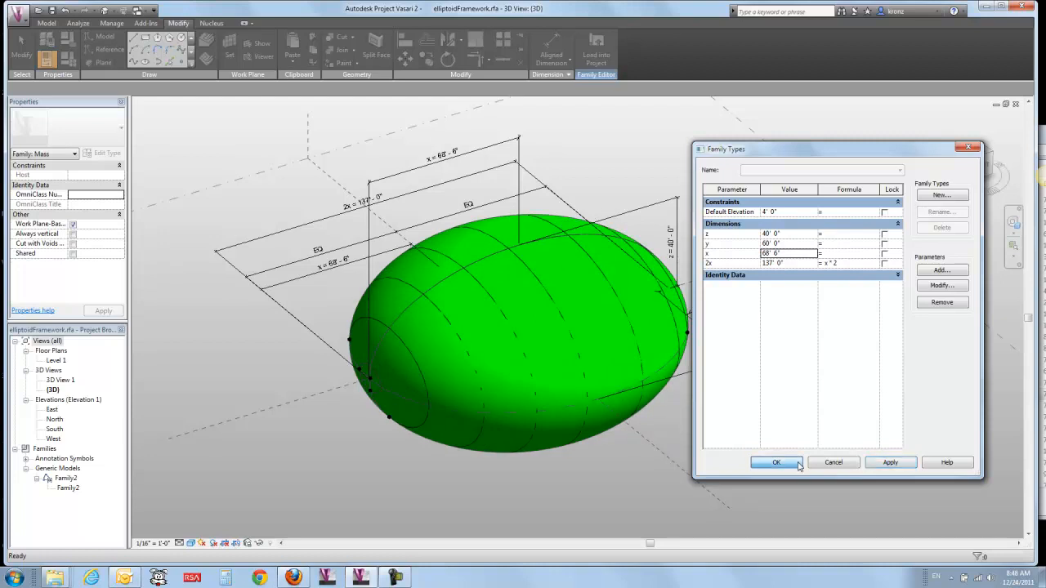
click(776, 462)
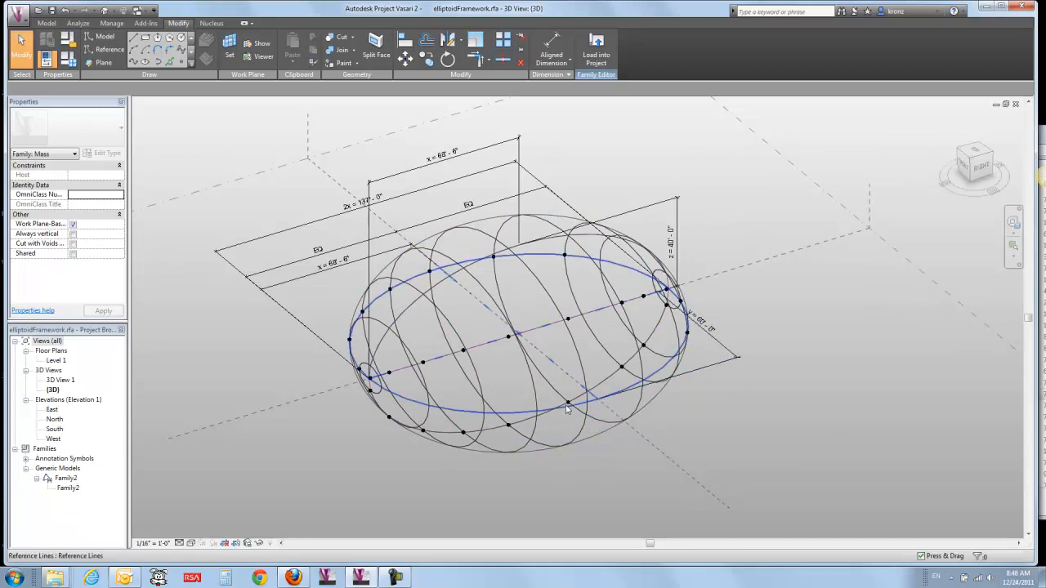
Hide the green form and place a Family2 ellipse profile beside the exposed framework
click(564, 409)
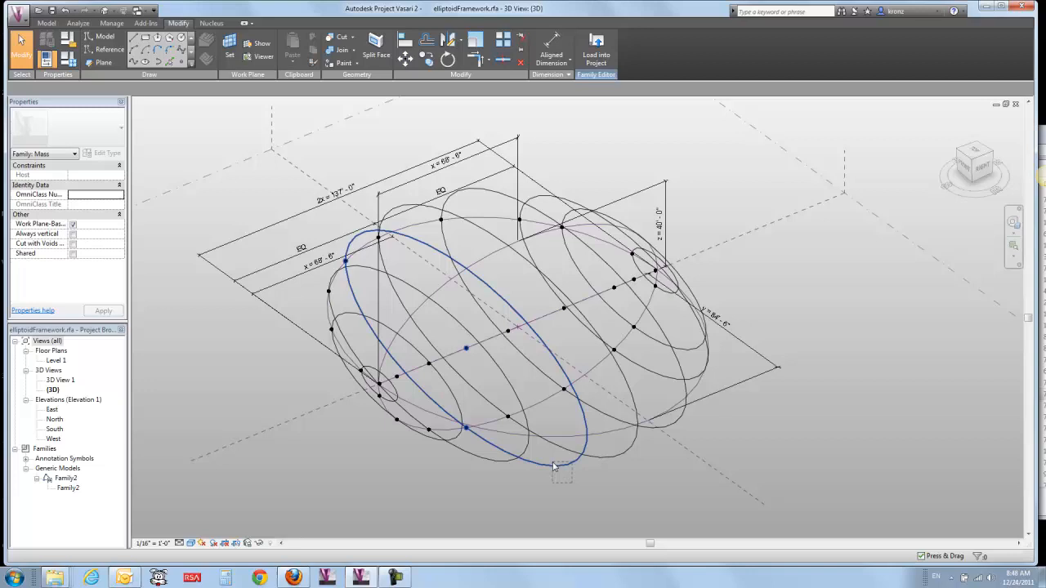
click(68, 487)
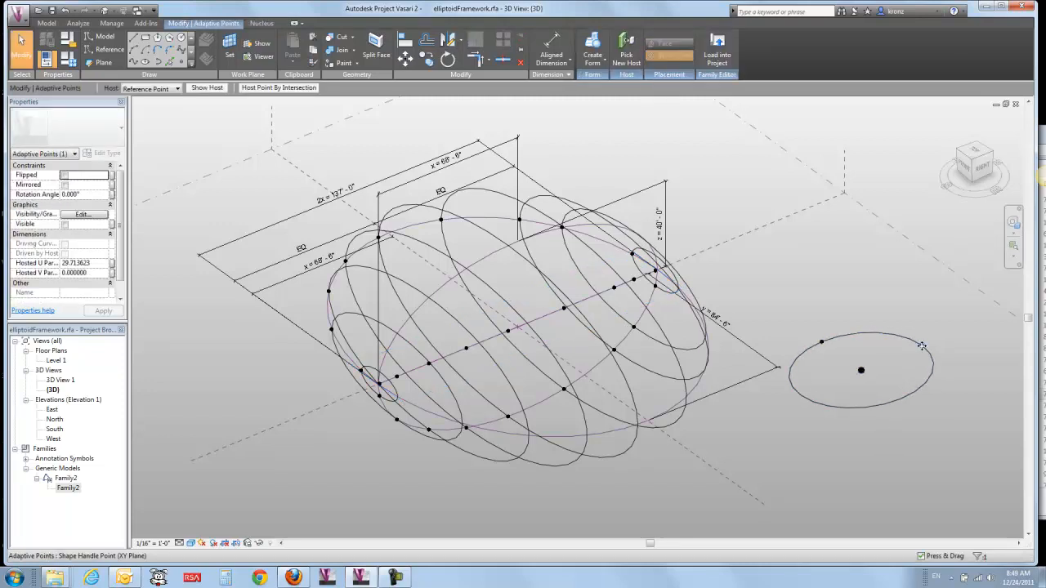
drag(922, 344, 959, 330)
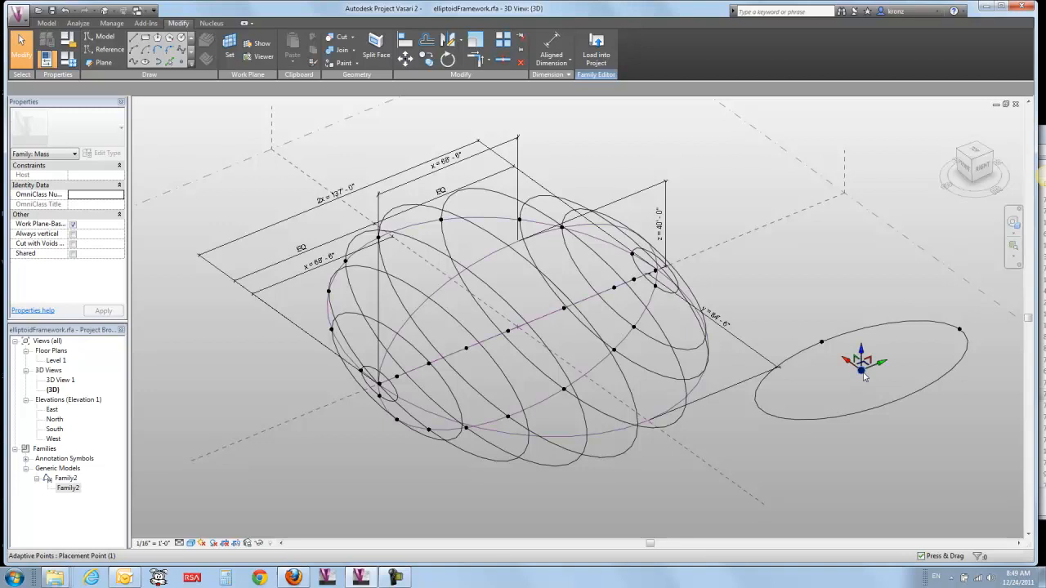
click(859, 392)
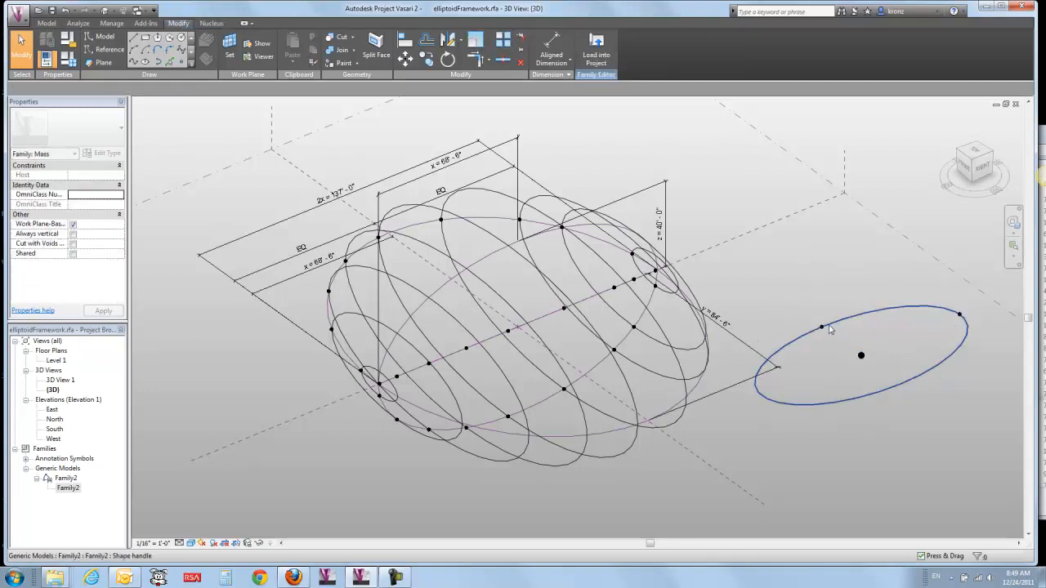
click(820, 327)
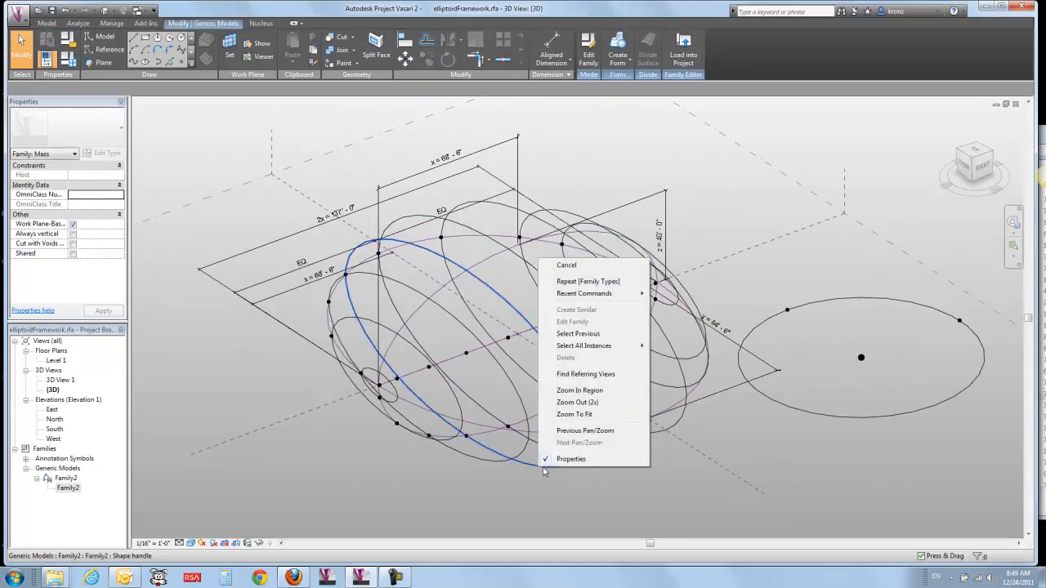
mouse_move(585, 346)
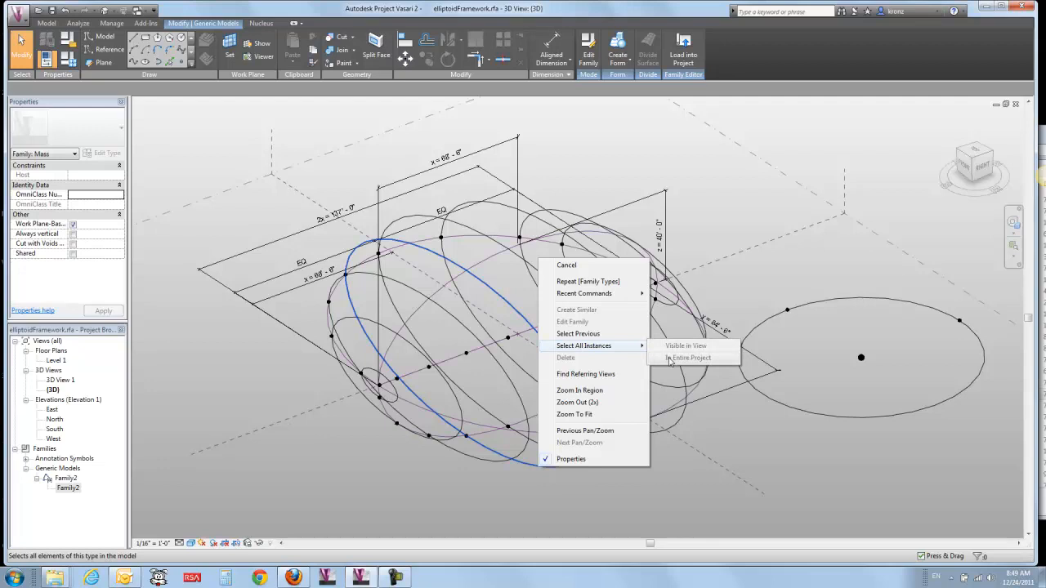
Select all profile instances in the entire project and delete them, leaving the base ellipse
click(689, 356)
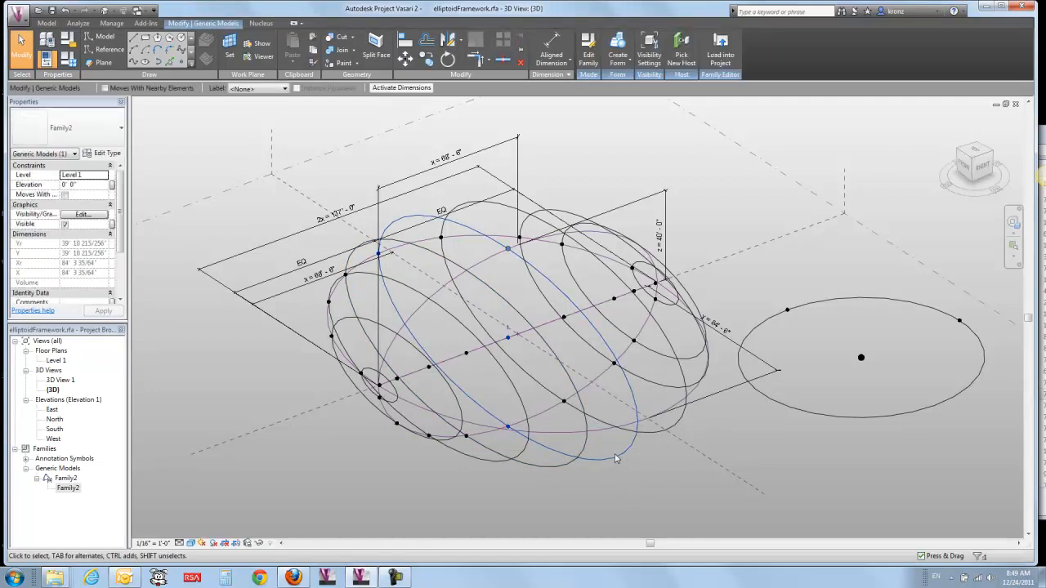
right_click(614, 458)
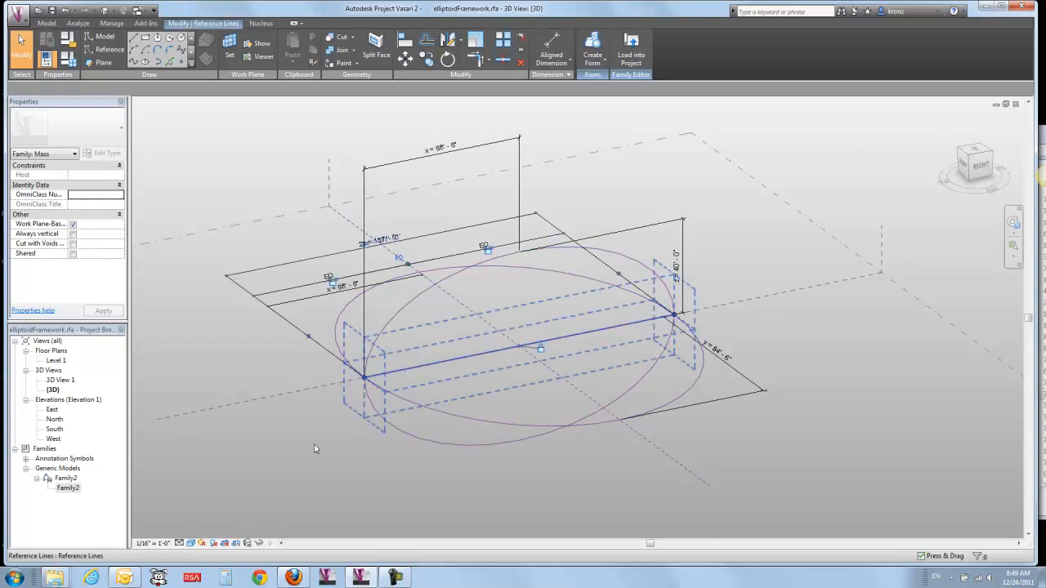
click(539, 347)
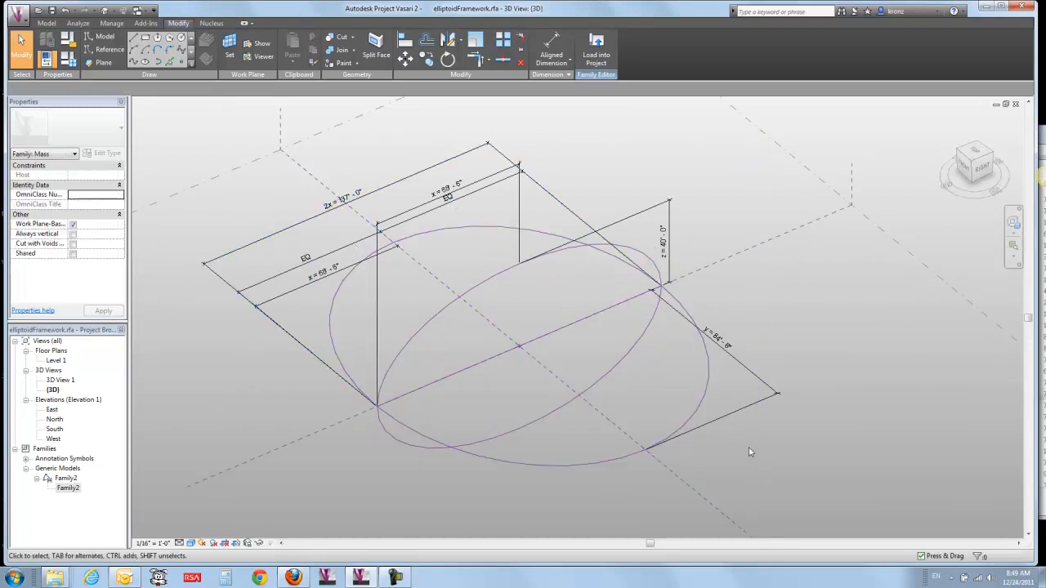
click(415, 434)
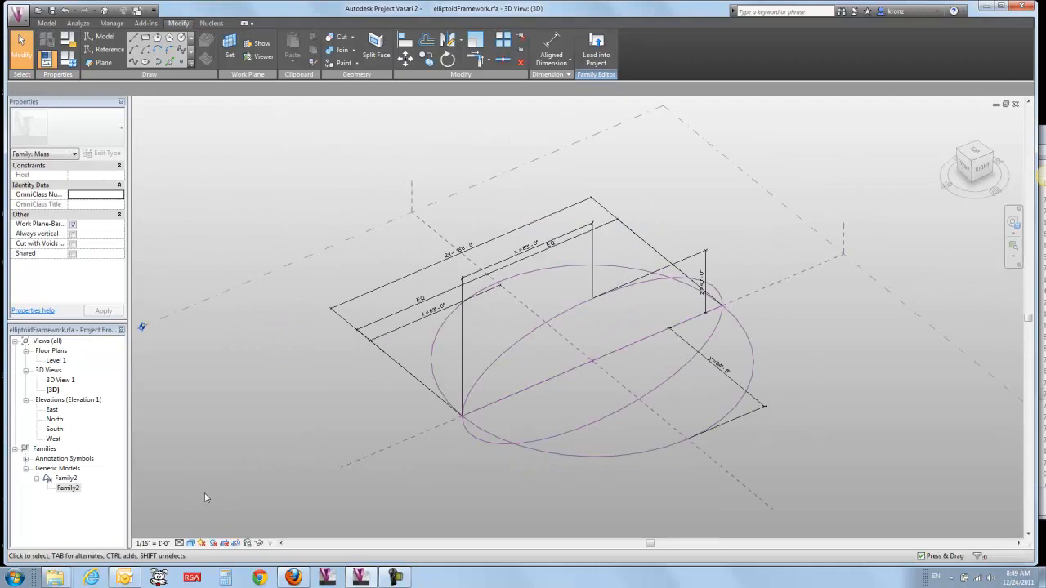
Open the Family2 ellipse family for editing and start a new family
right_click(65, 477)
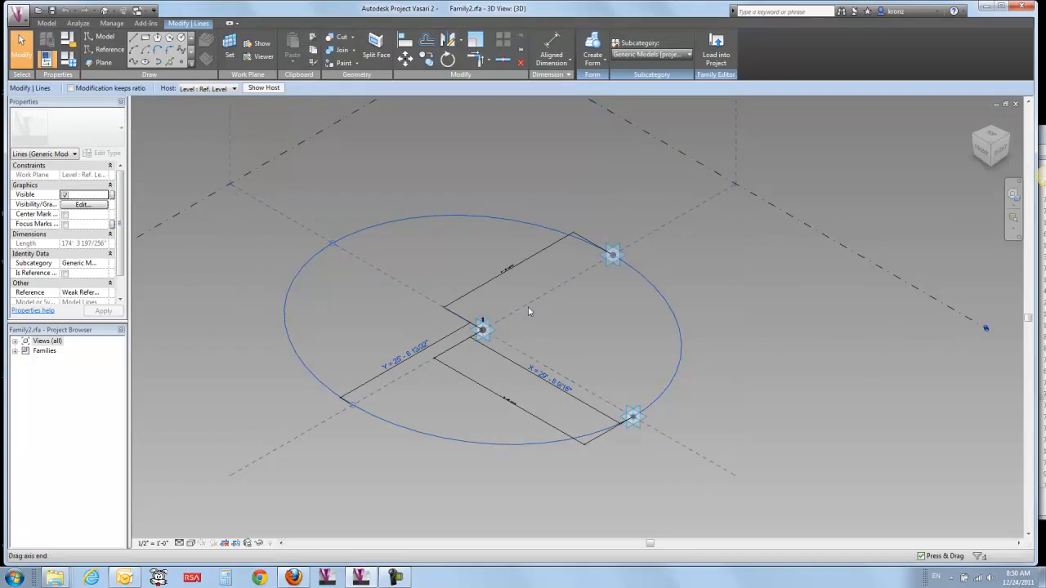
mouse_move(636, 438)
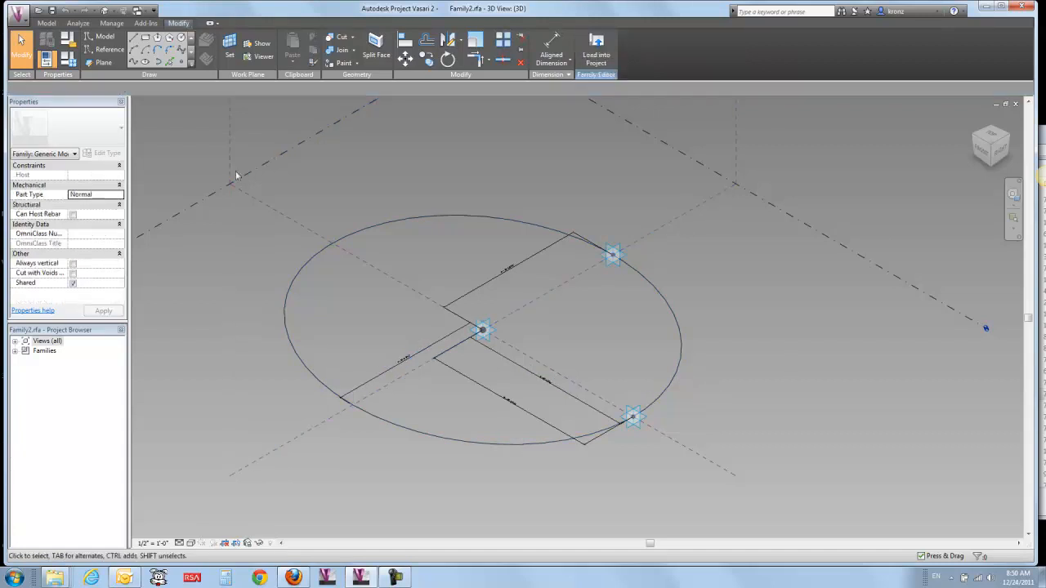
click(17, 18)
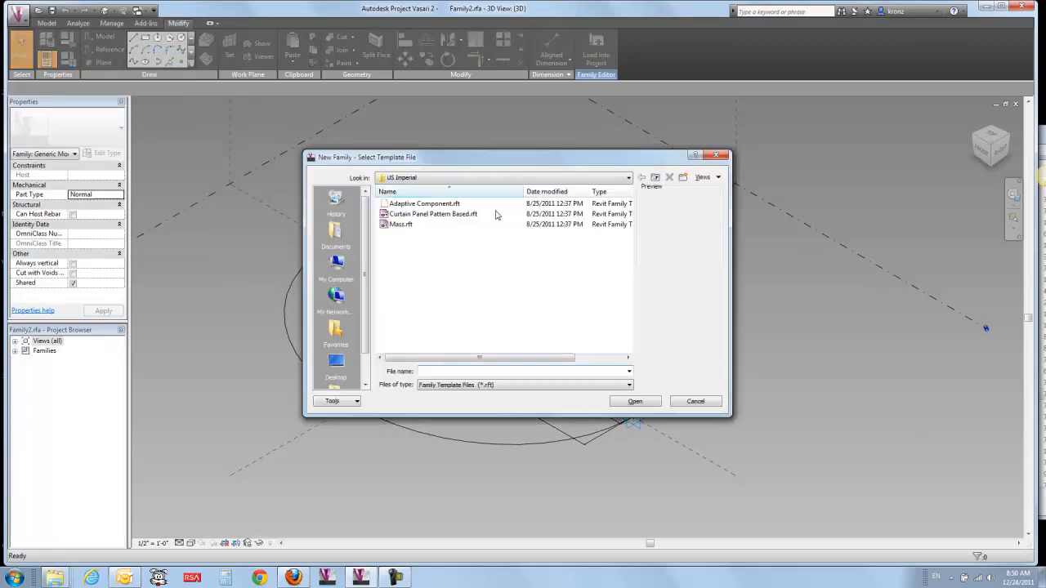
Create an Adaptive Component family and place three reference points on the reference planes
click(422, 202)
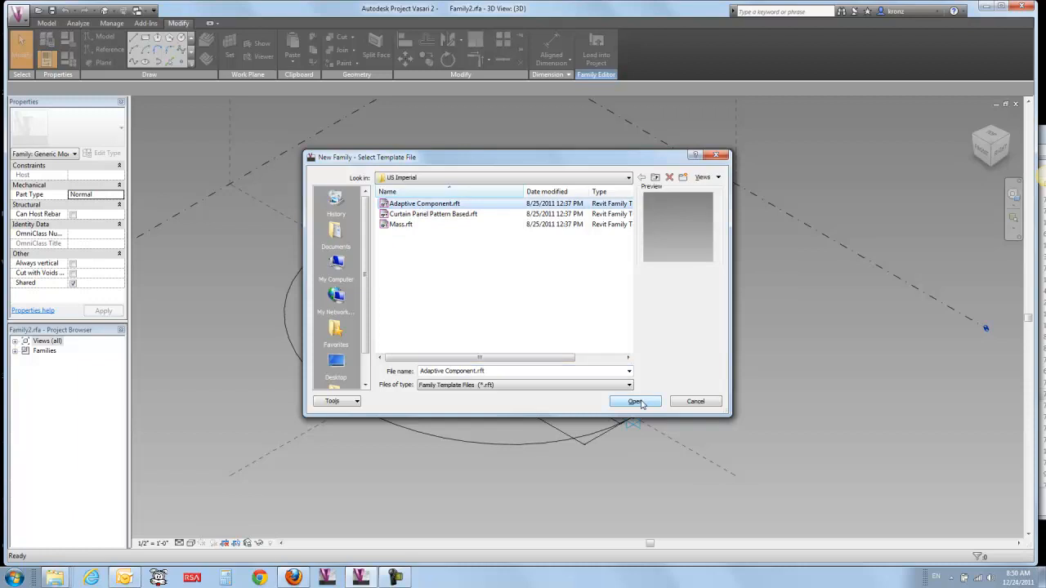
click(634, 402)
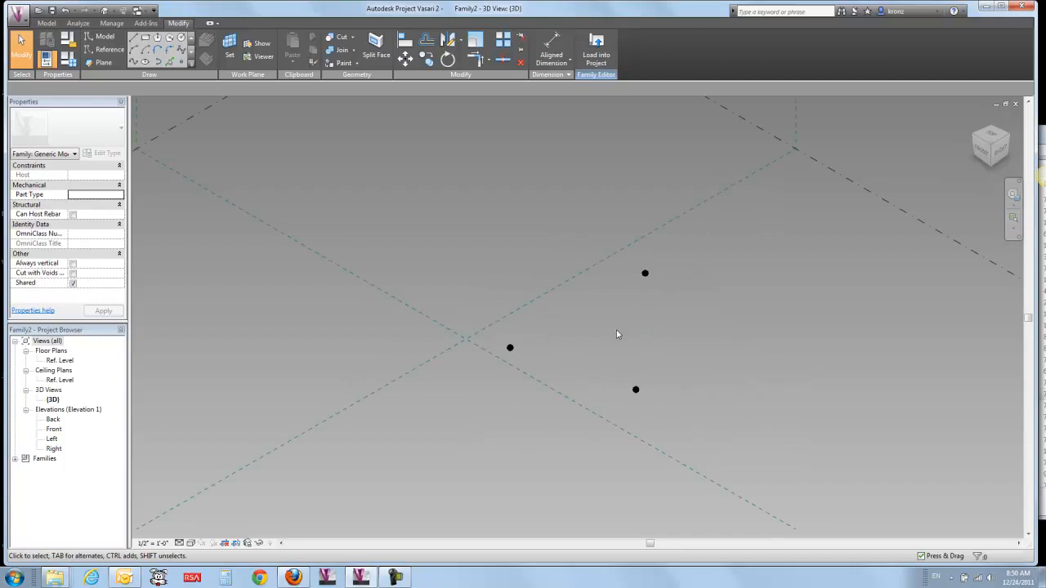
click(409, 44)
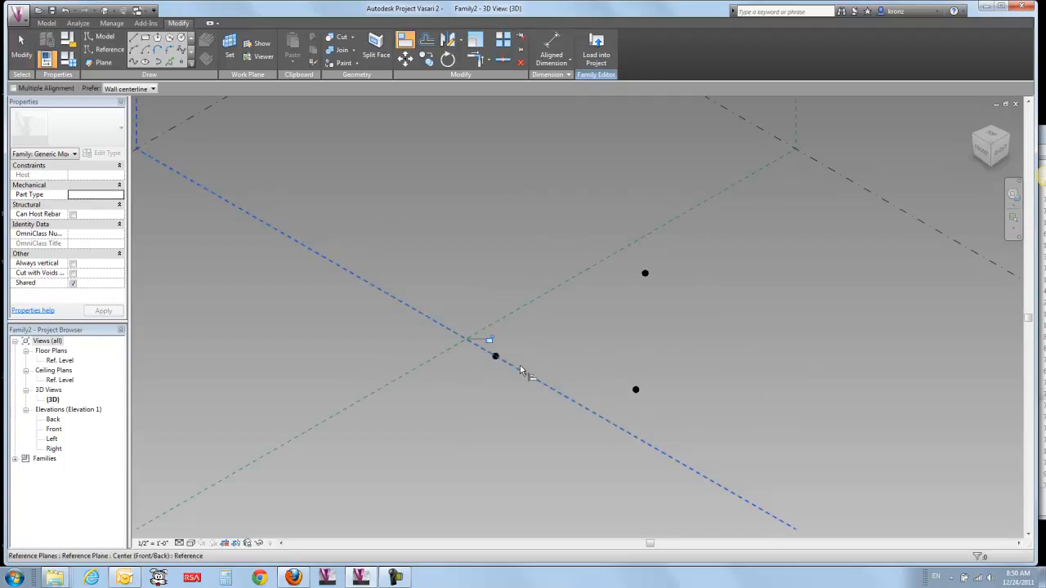
click(493, 356)
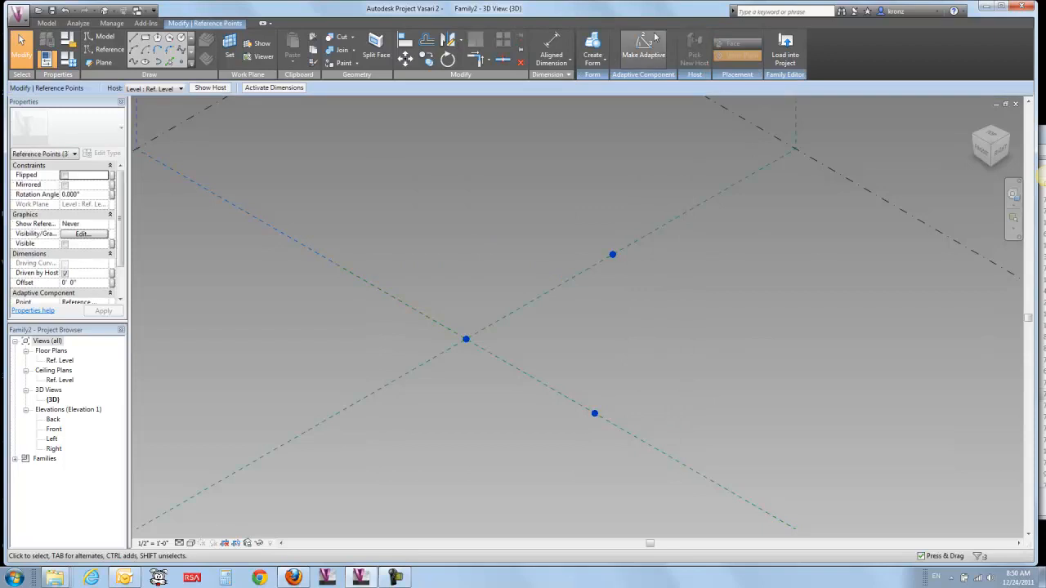
Make the three points adaptive, with the outer two as shape handle points constrained to the XY plane
click(646, 48)
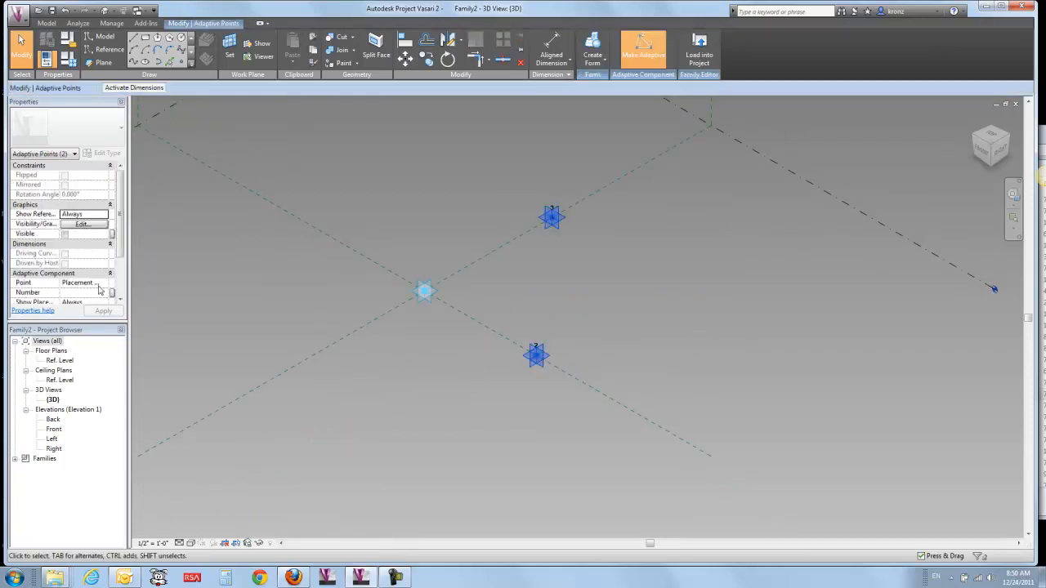
click(104, 281)
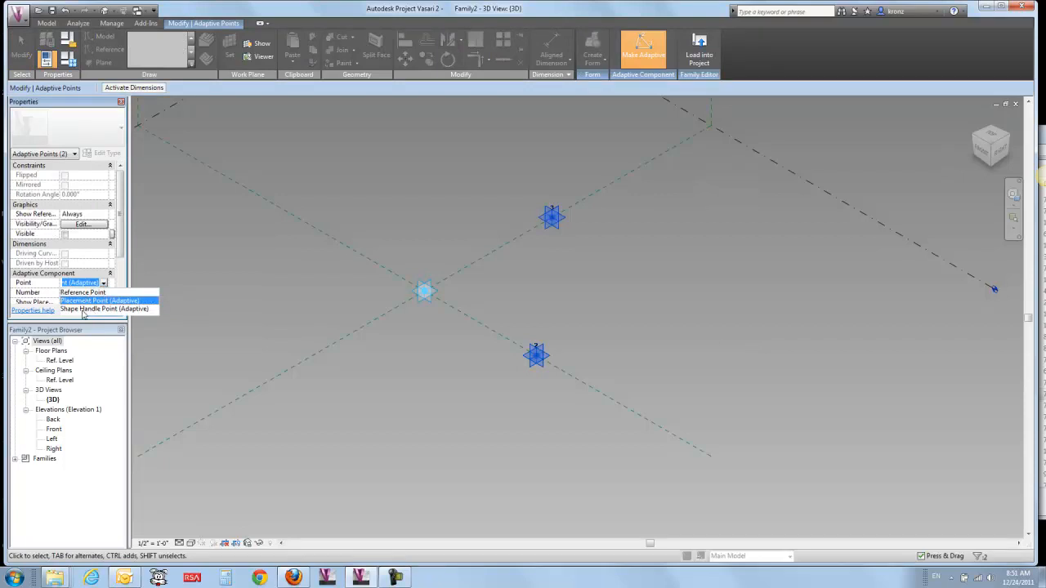
click(104, 309)
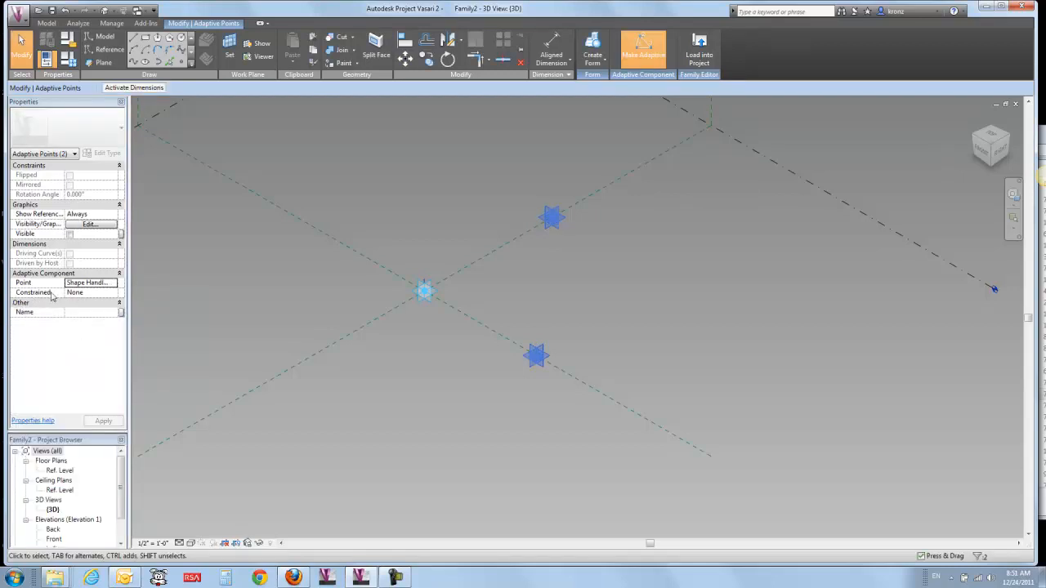
mouse_move(58, 301)
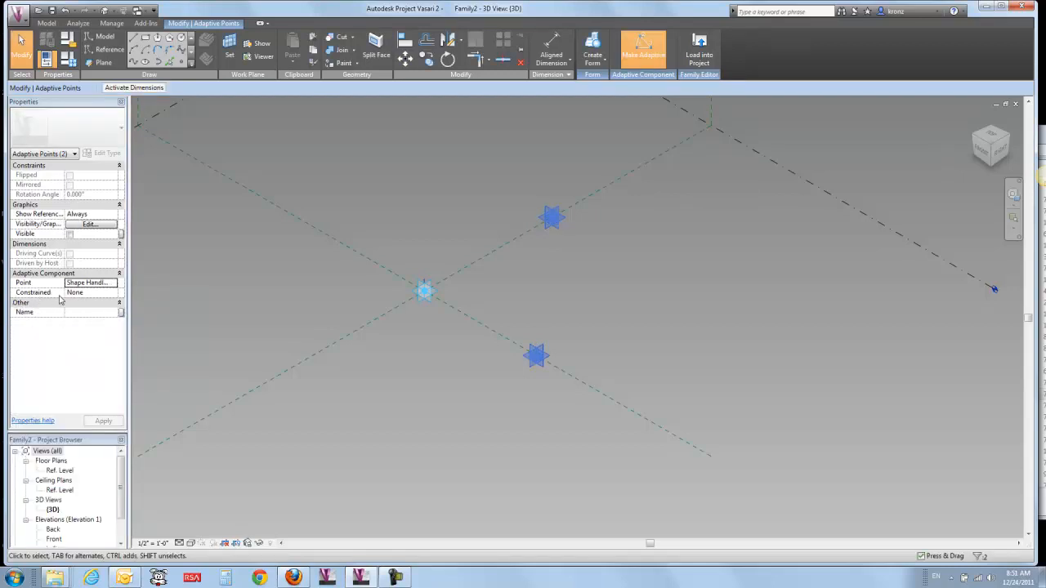
mouse_move(59, 301)
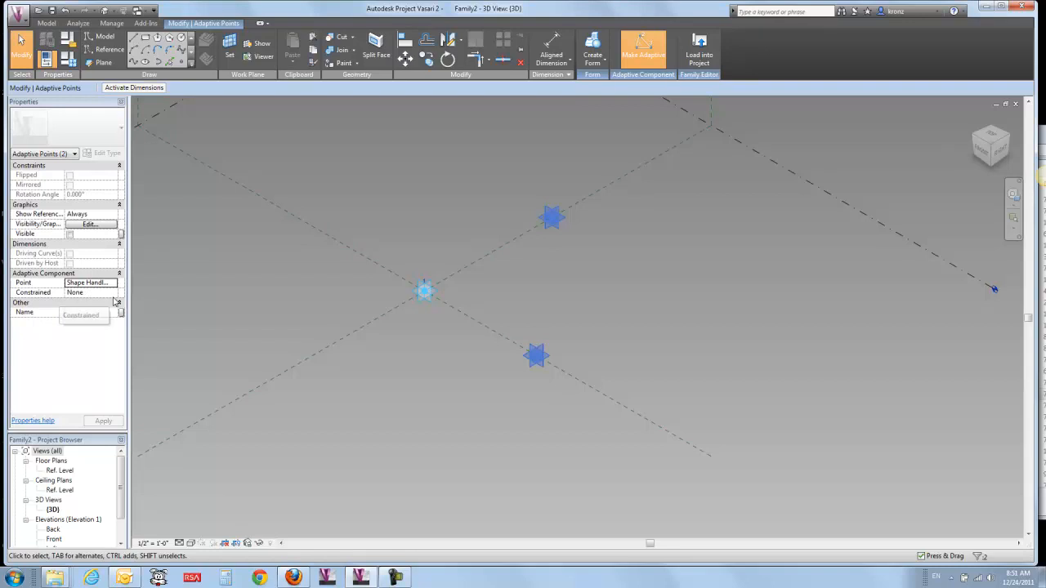
click(90, 291)
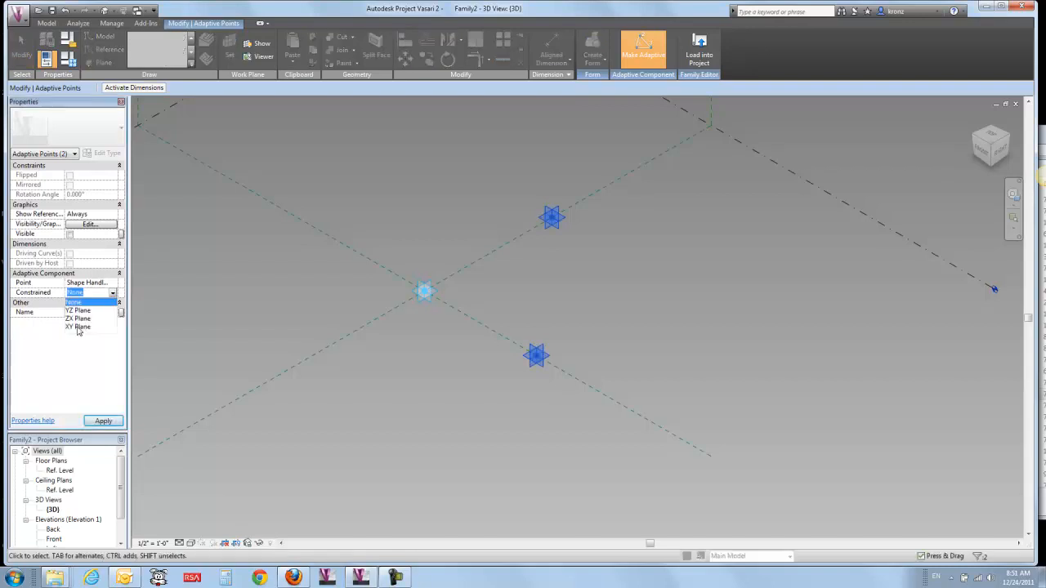
click(78, 327)
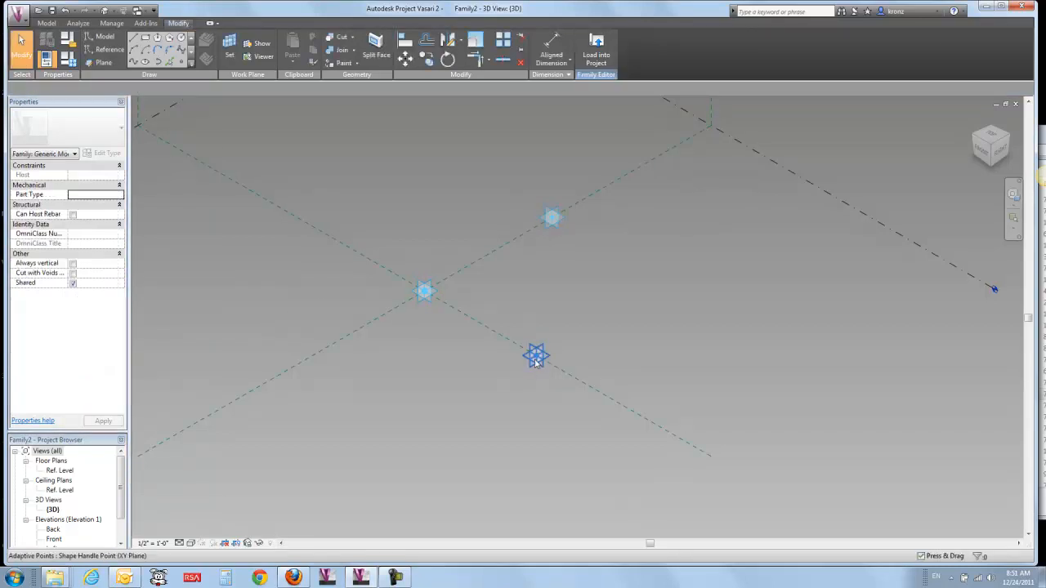
click(552, 219)
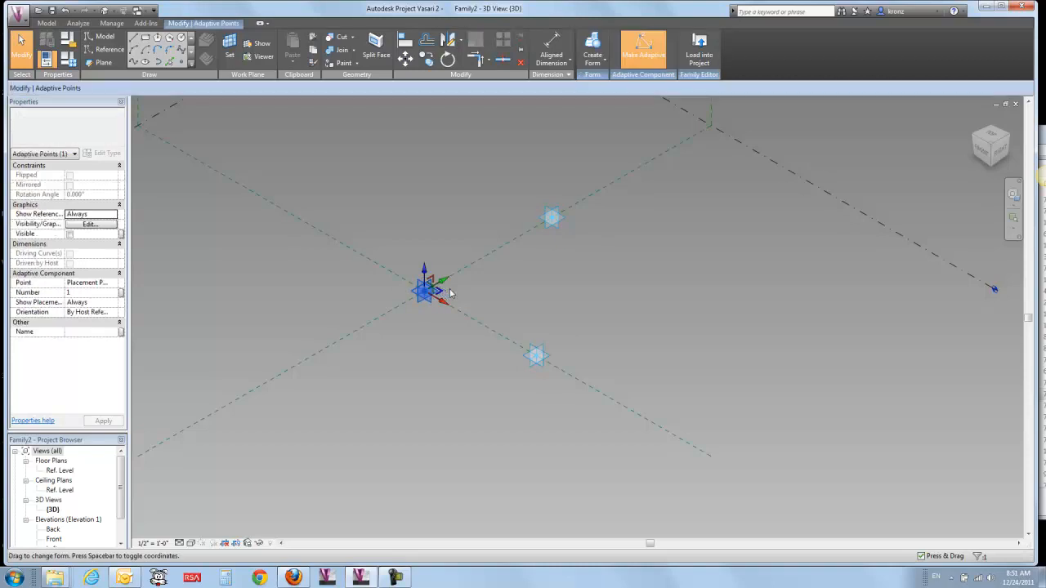
mouse_move(421, 225)
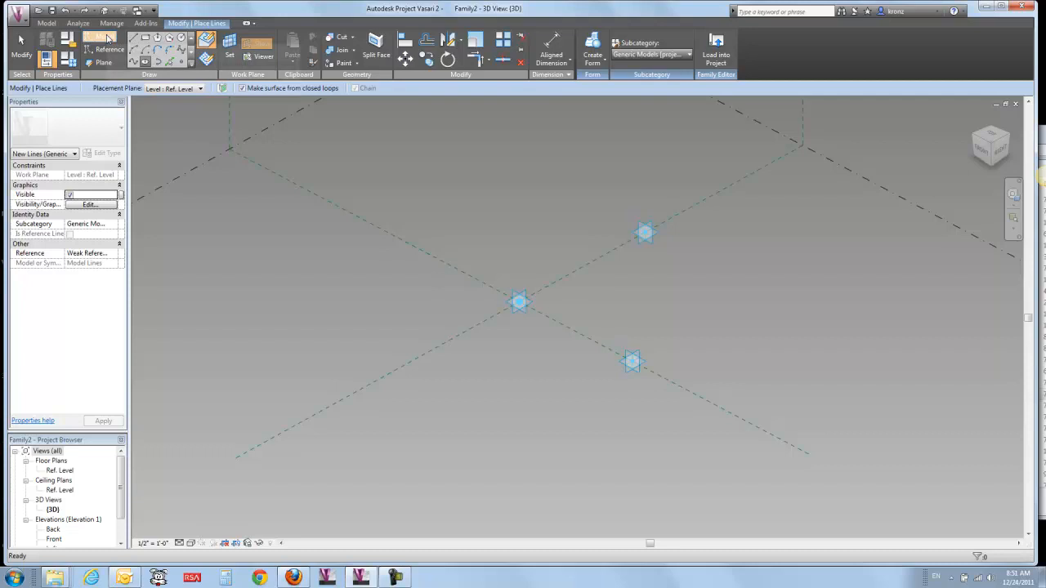
mouse_move(162, 42)
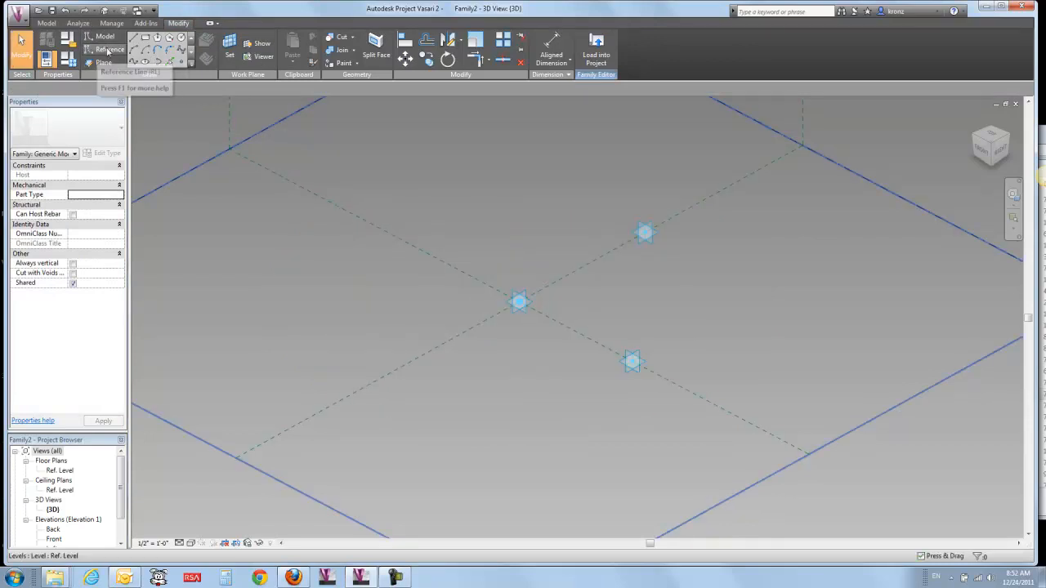
Start an ellipse model line without surface creation, centred on placement point 1
click(100, 42)
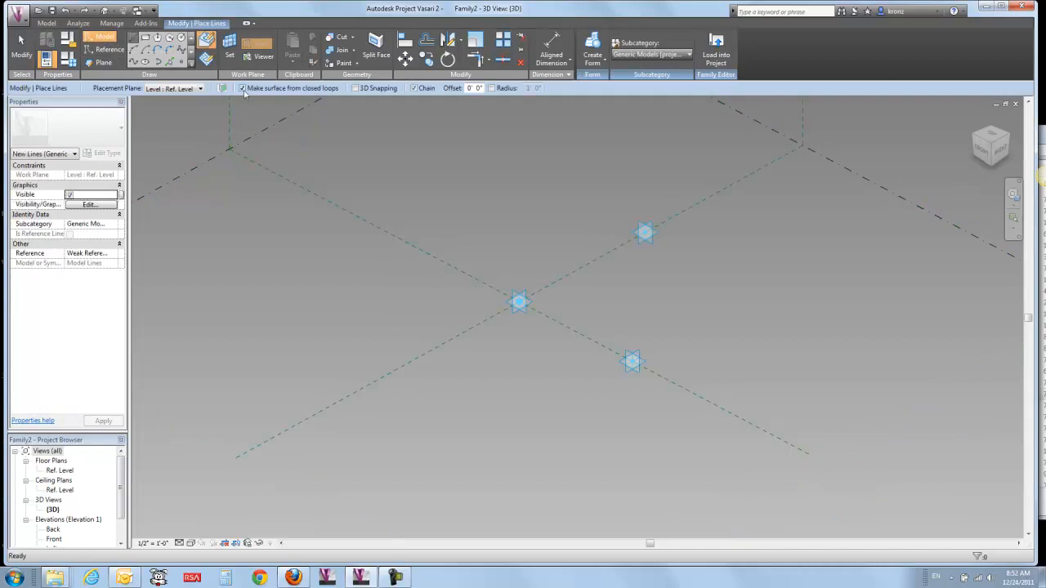
click(243, 88)
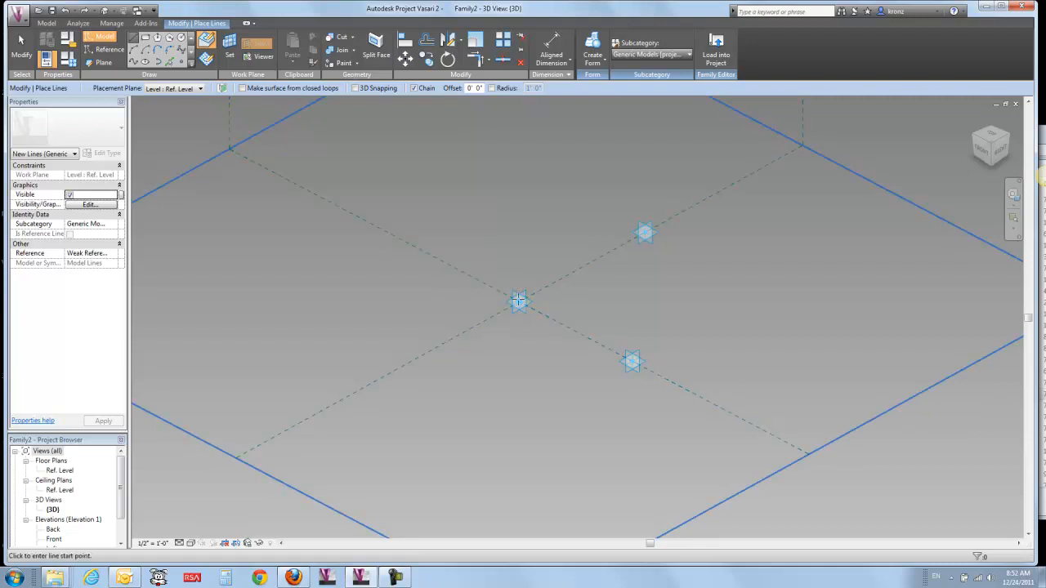
click(517, 301)
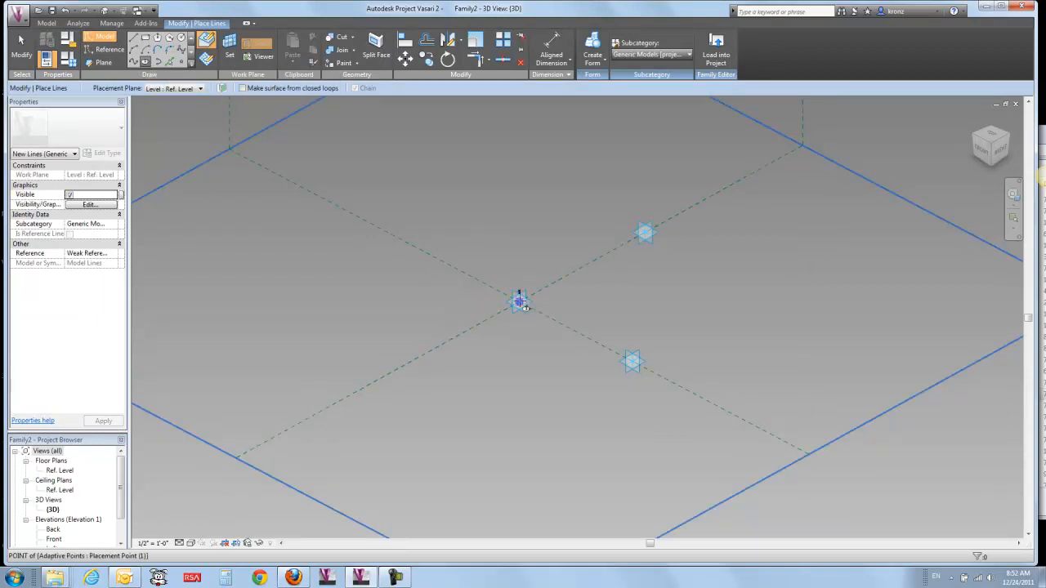
mouse_move(562, 278)
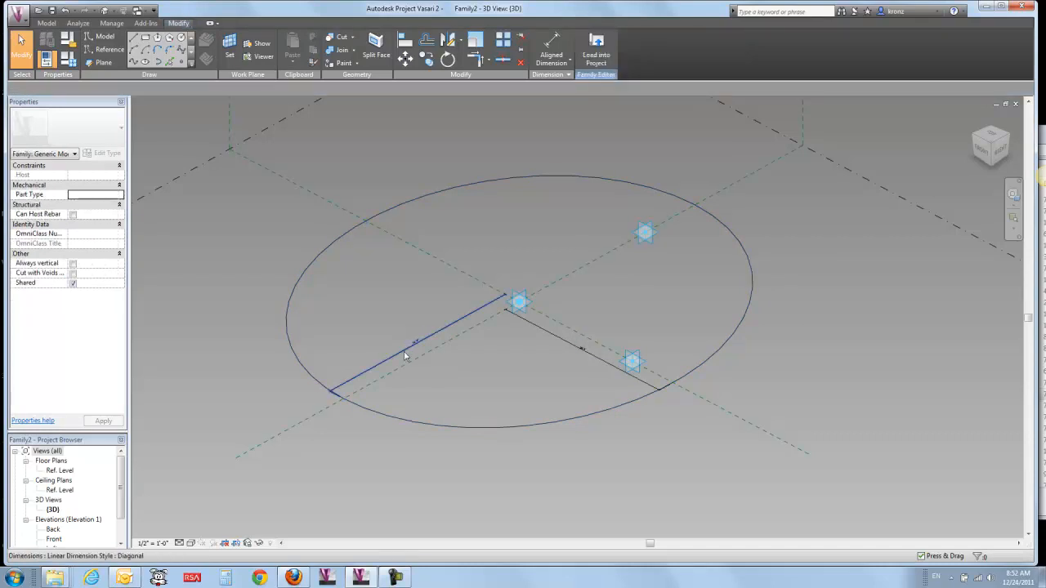
Label the first ellipse radius dimension with a new instance parameter named Y
click(416, 349)
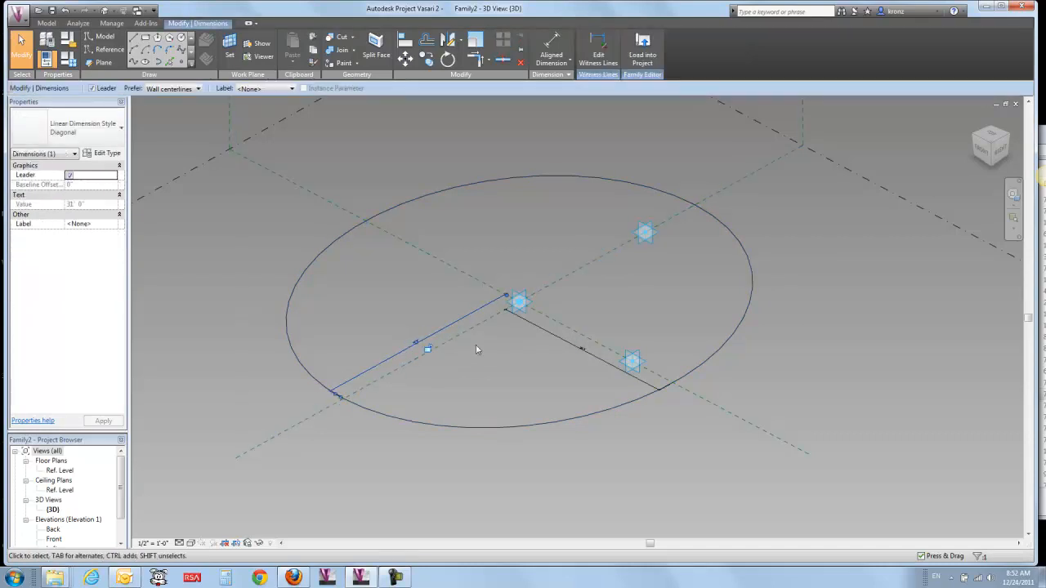
click(289, 88)
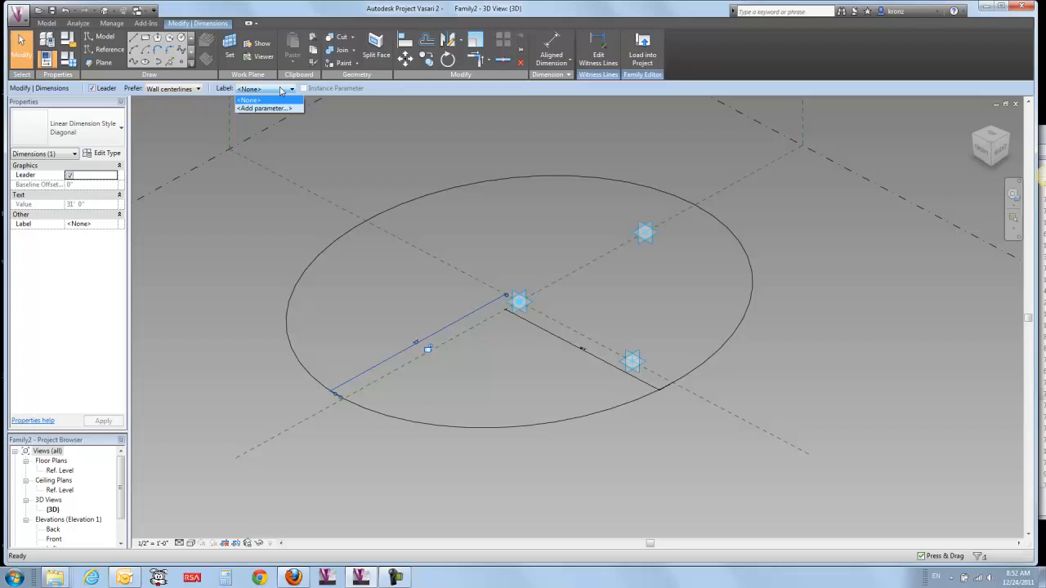
click(265, 107)
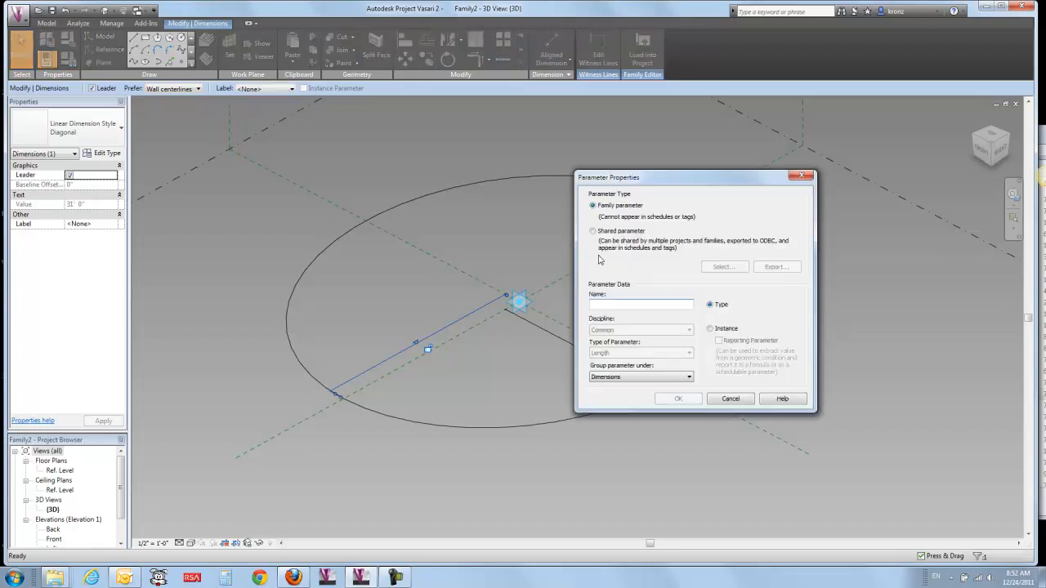
text(Y)
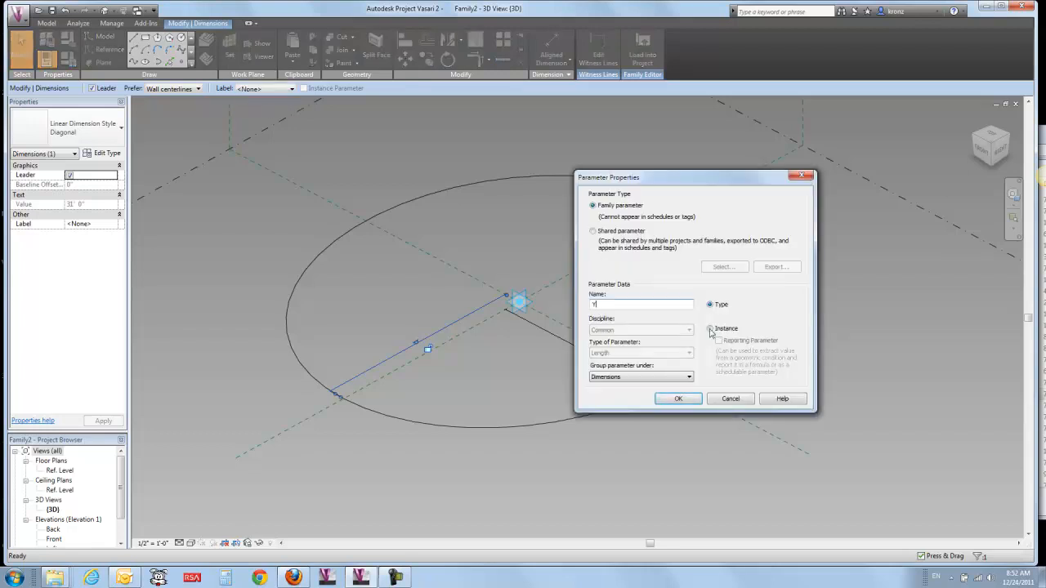
click(709, 328)
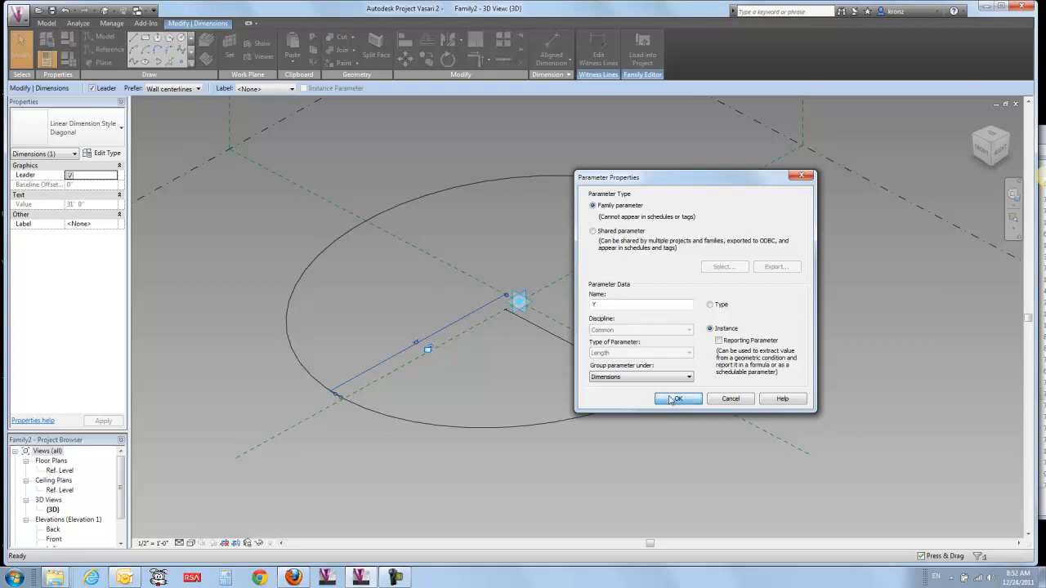
click(678, 399)
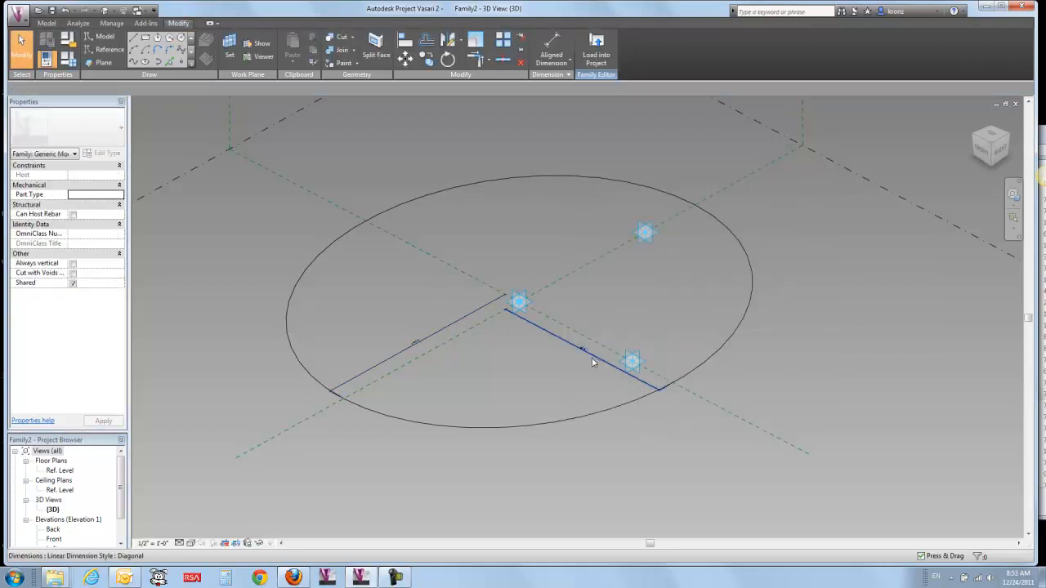
Label the second radius dimension with a new instance parameter
click(265, 88)
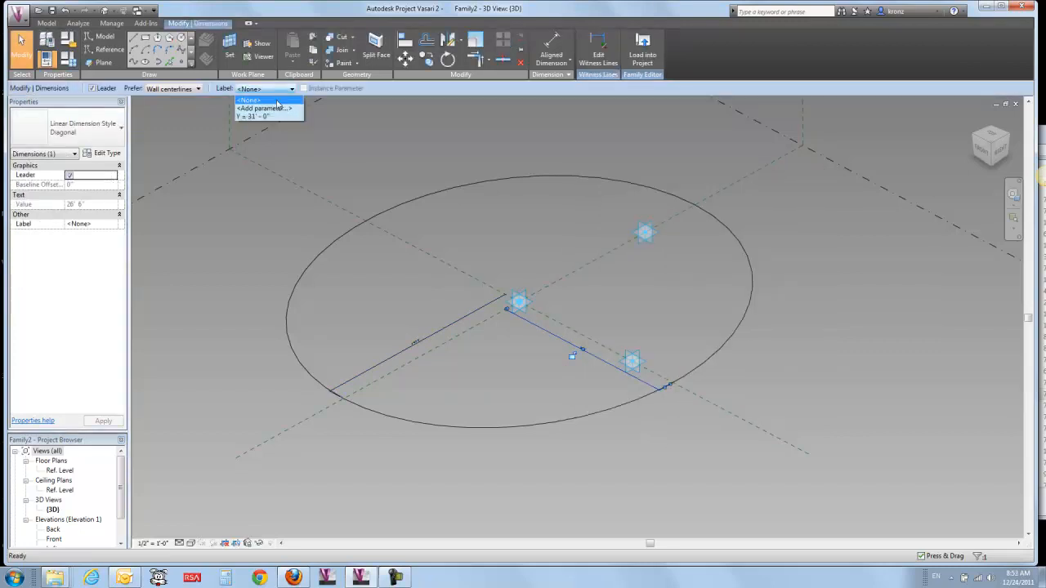
click(262, 108)
text(X)
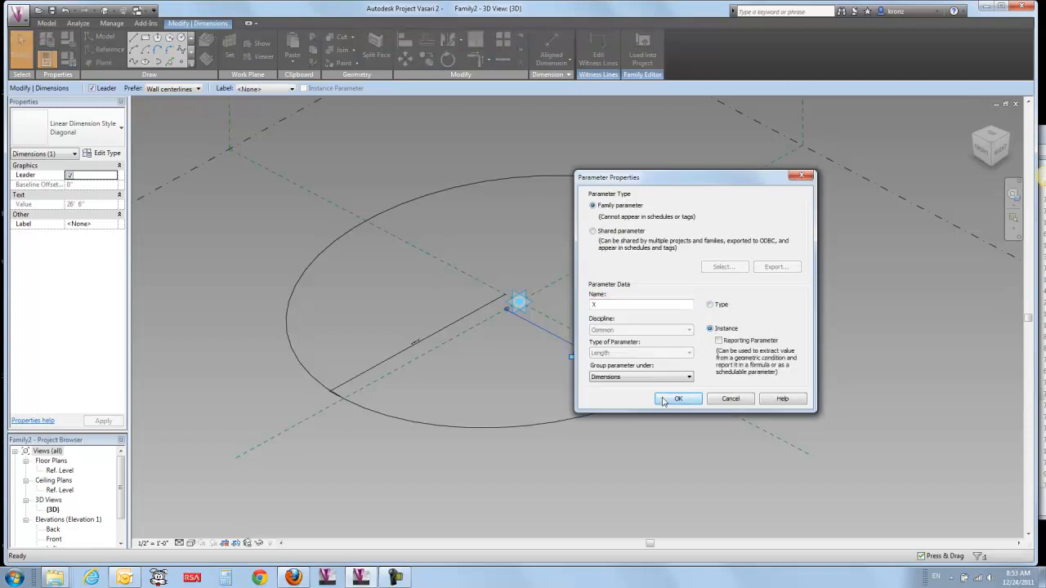
click(678, 399)
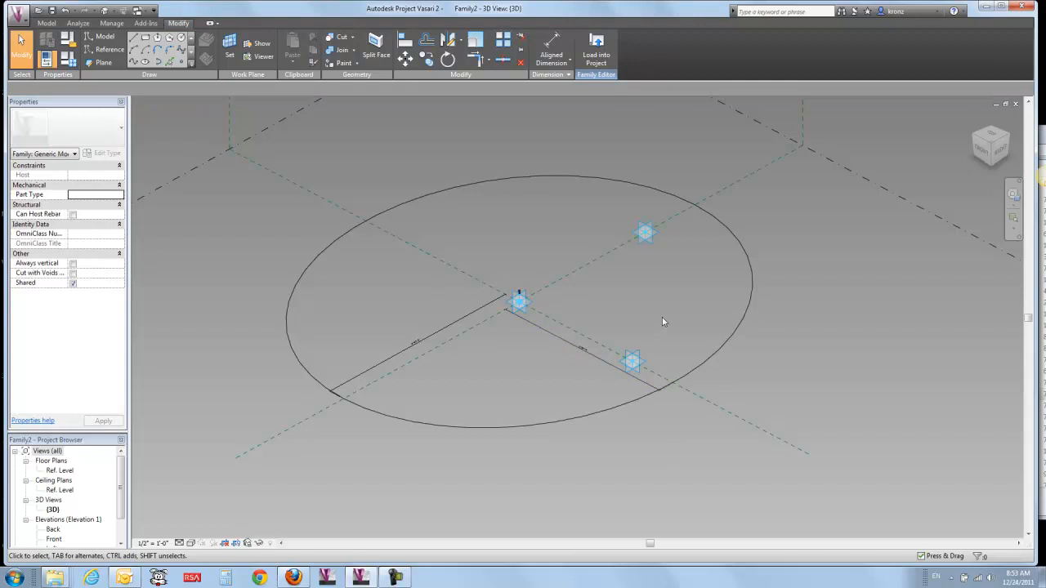
click(551, 45)
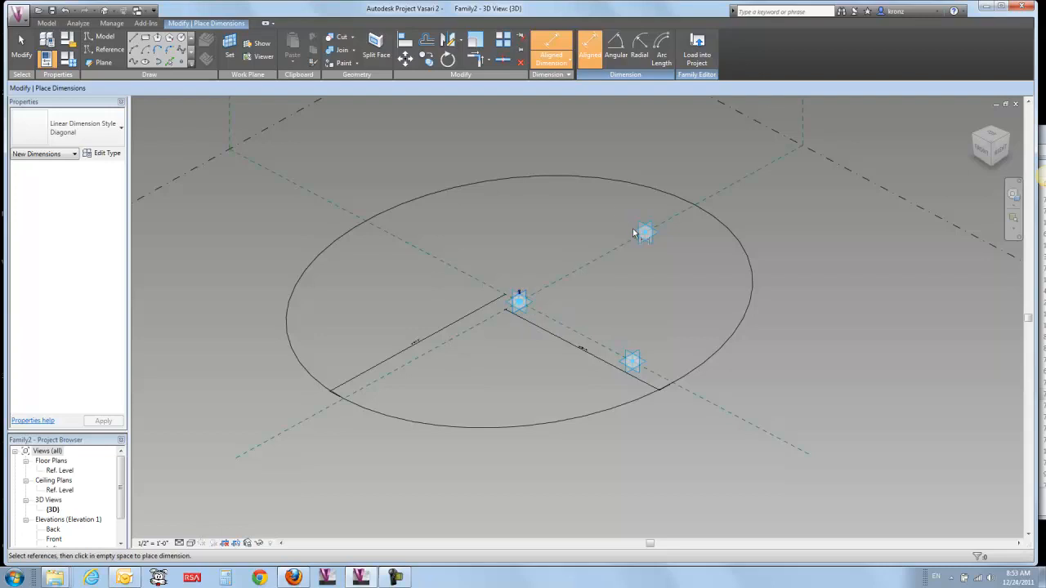
mouse_move(264, 140)
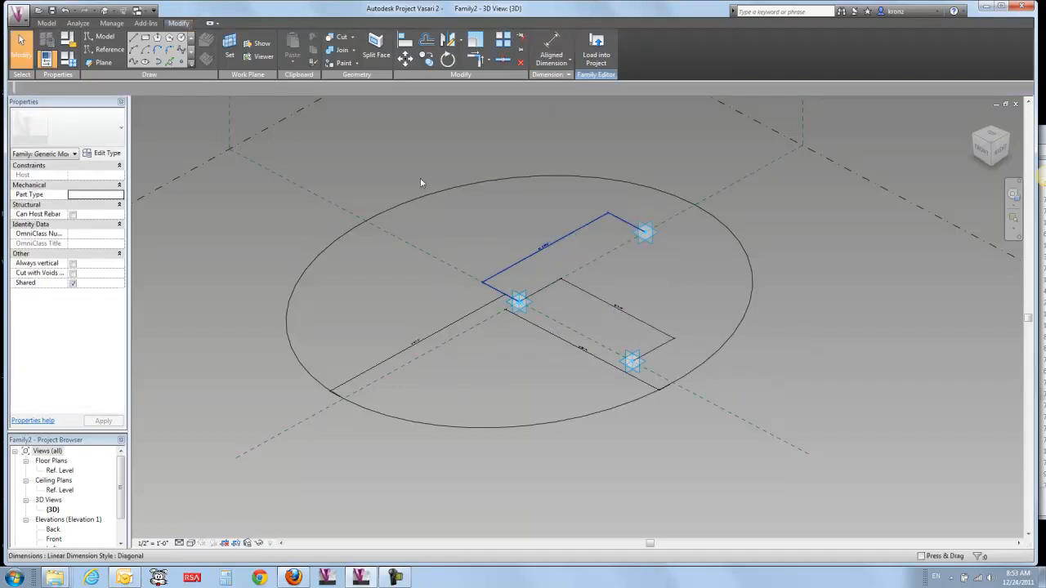
Label the first shape-handle dimension with a new instance reporting parameter named Y
click(546, 245)
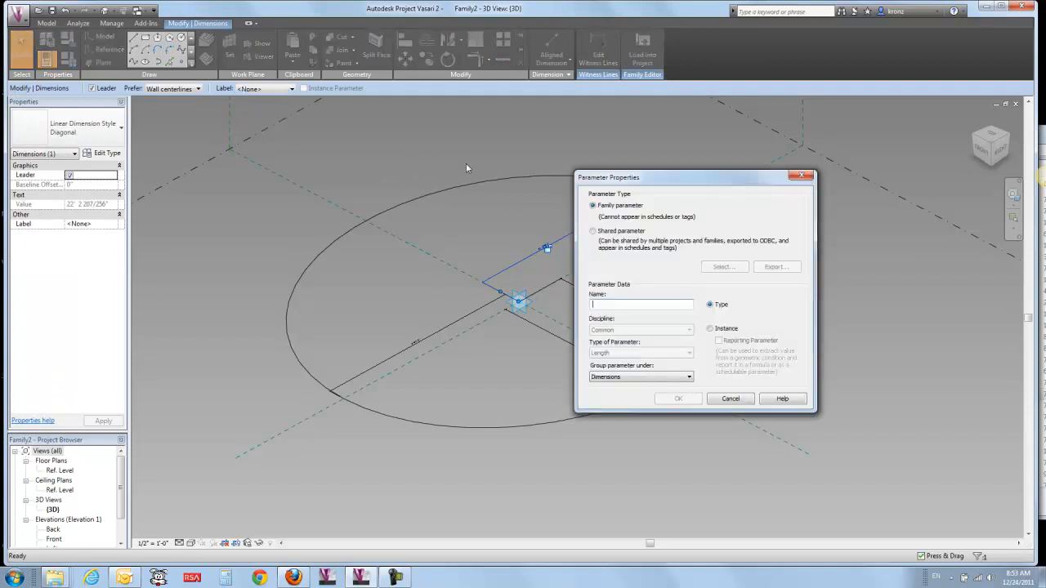
click(640, 304)
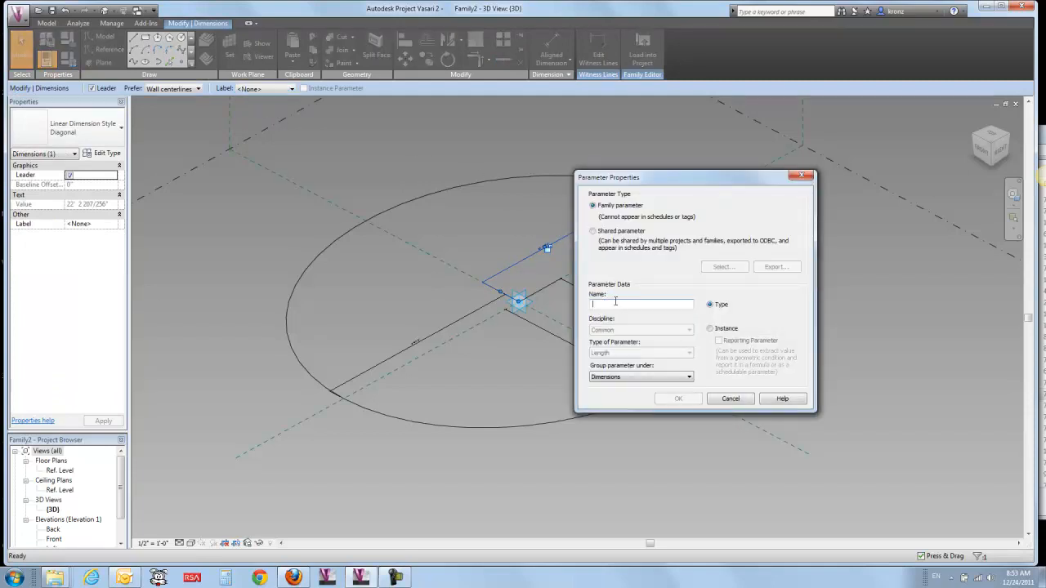
text(Y)
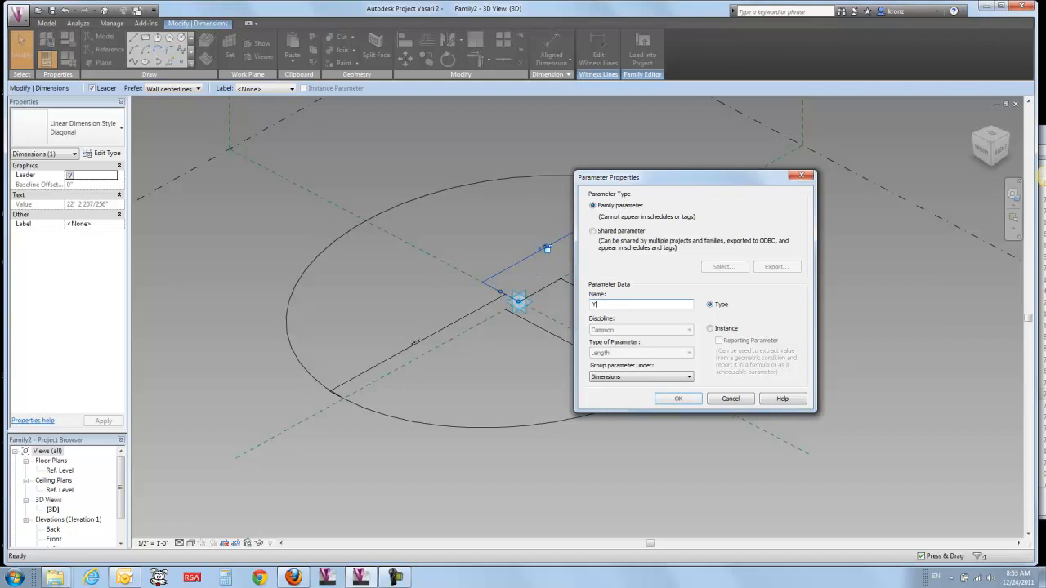
click(709, 328)
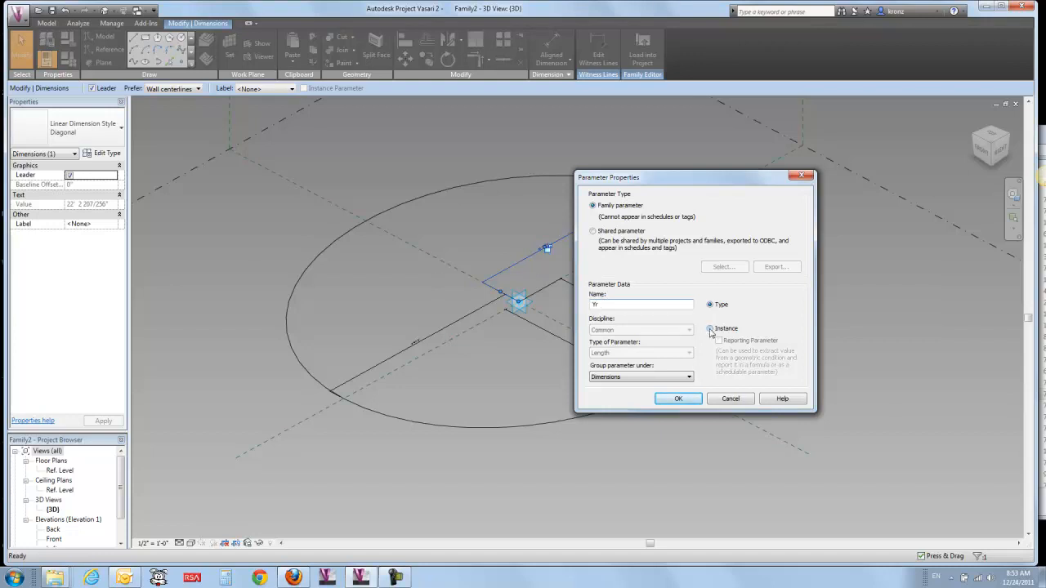
click(711, 328)
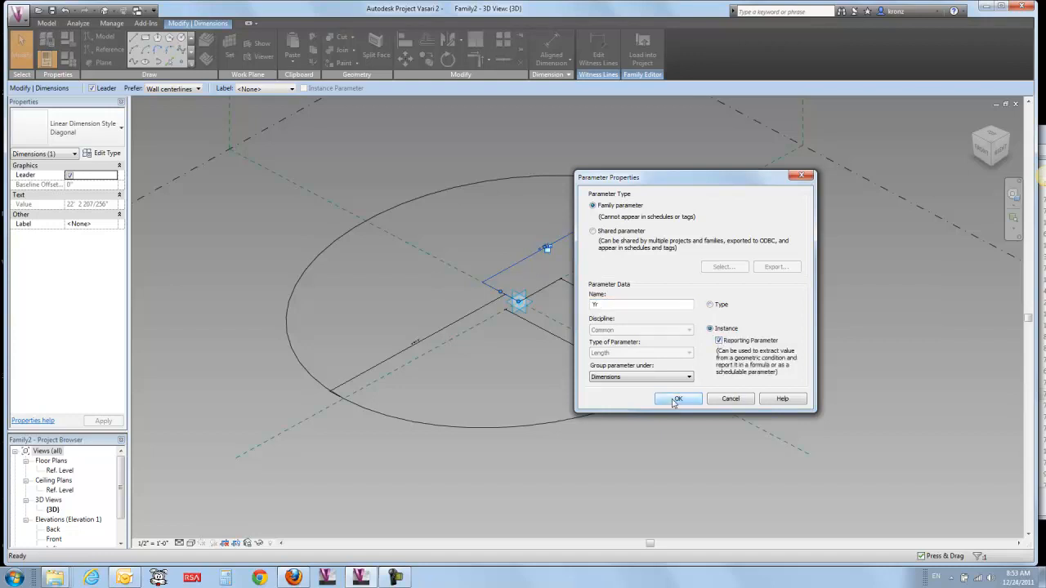
click(676, 399)
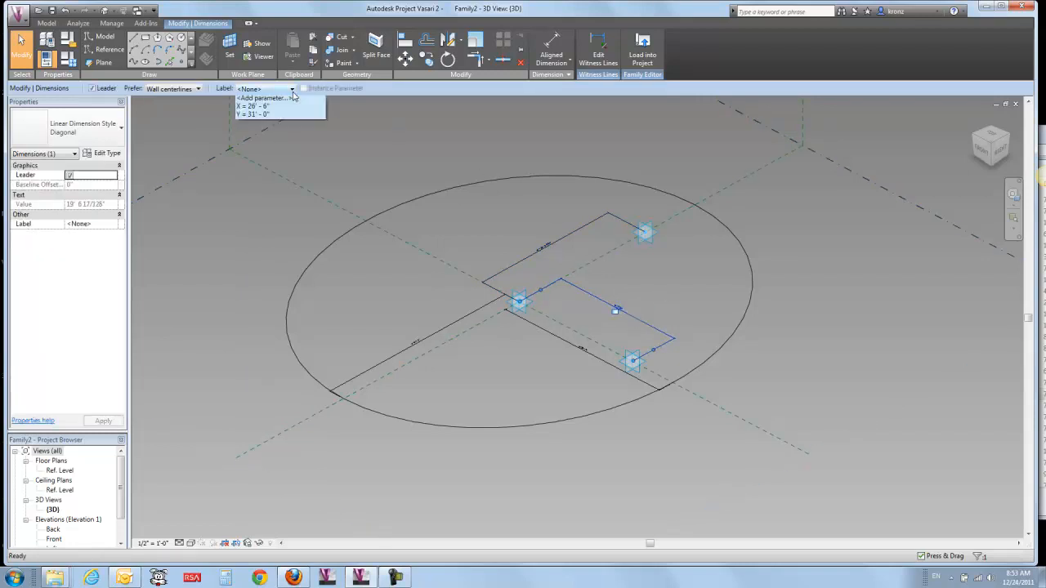
Label the other shape-handle dimension with a new instance reporting parameter
click(261, 98)
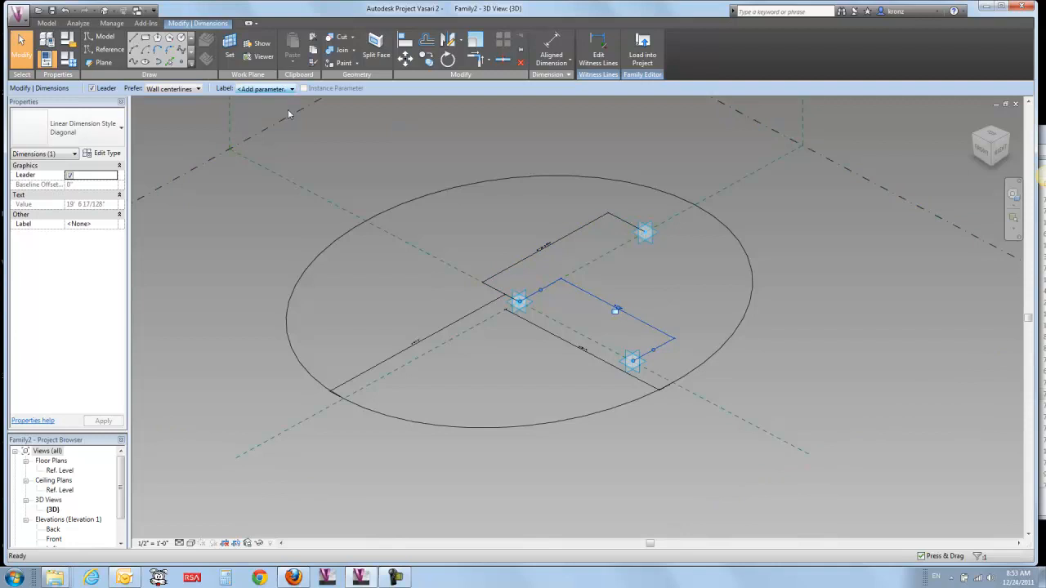
click(260, 88)
text(xr)
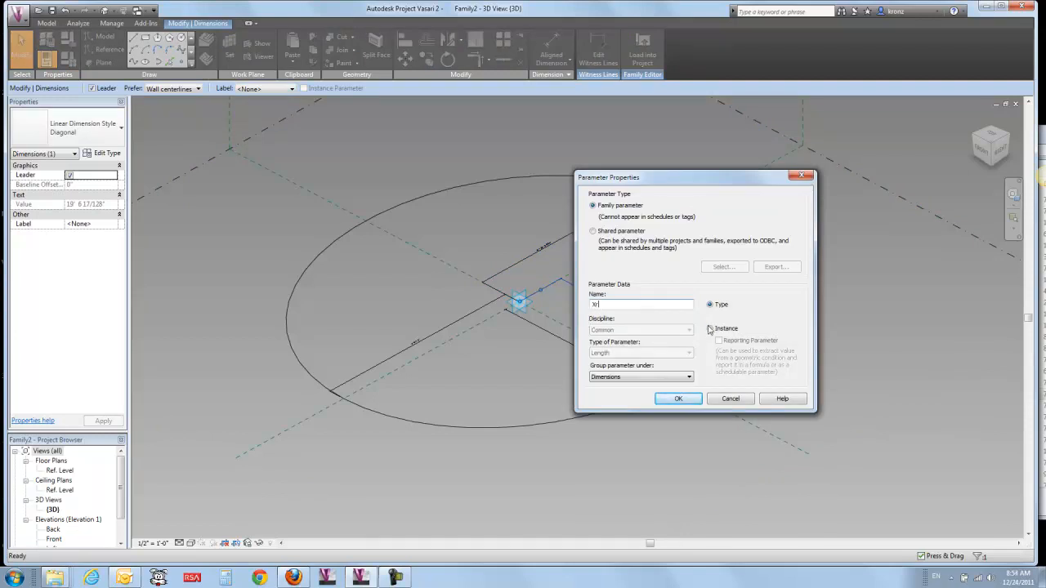
click(677, 399)
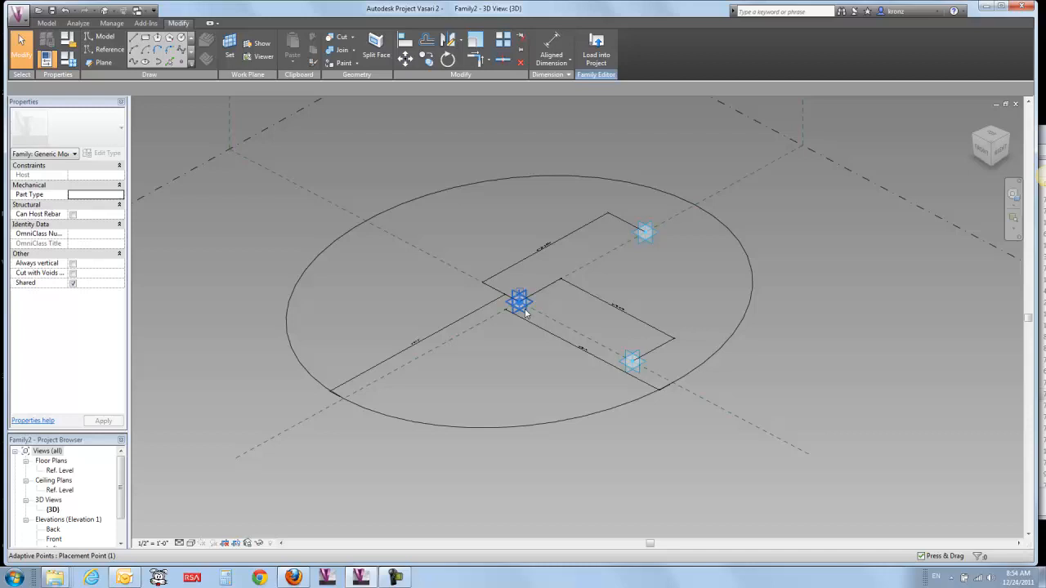
Tie the ellipse's X and Y default radii to the reporting handle distances via Family Types formulas
click(461, 431)
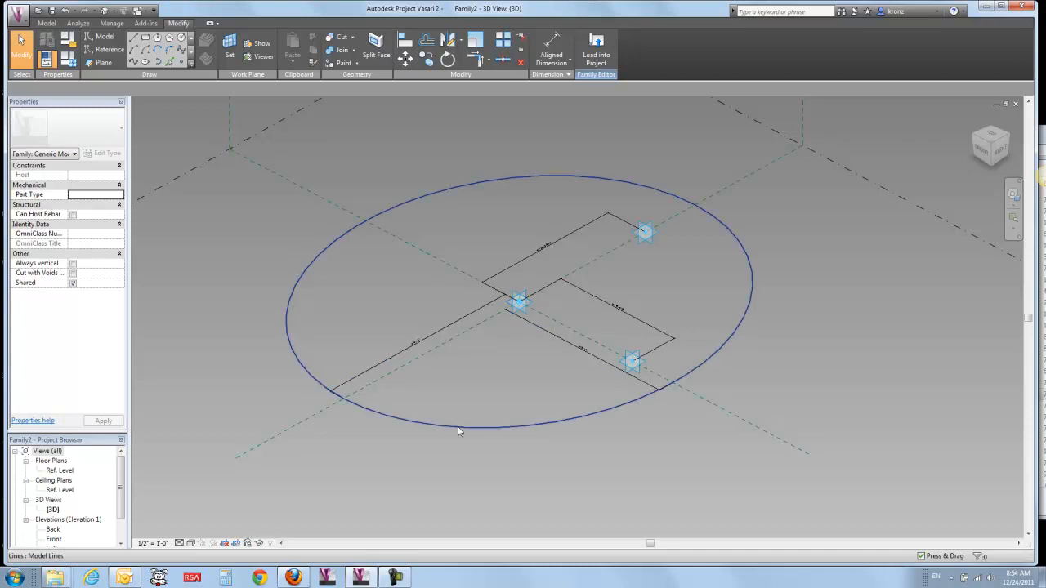
click(518, 301)
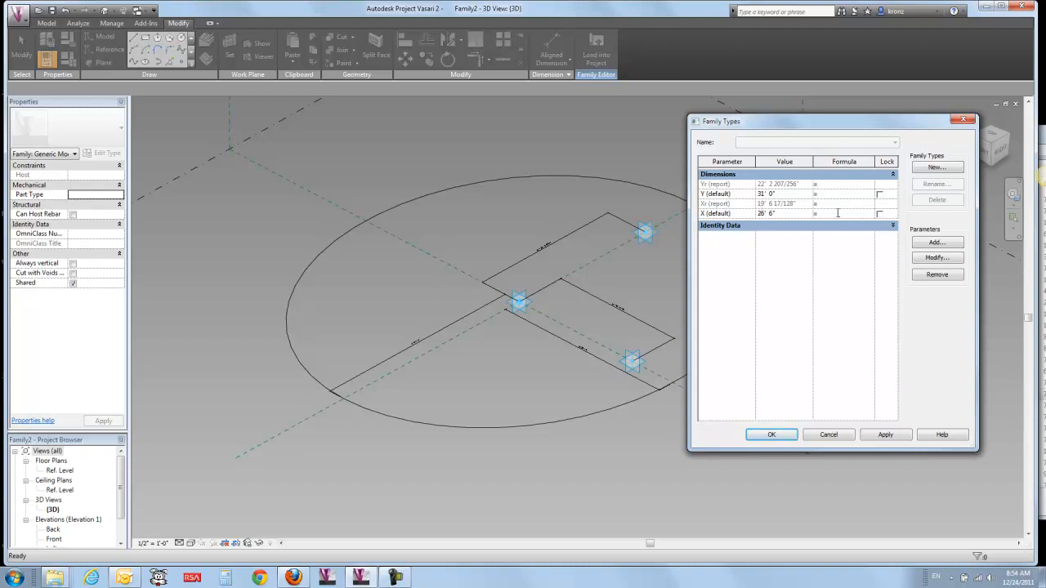
text(Xr)
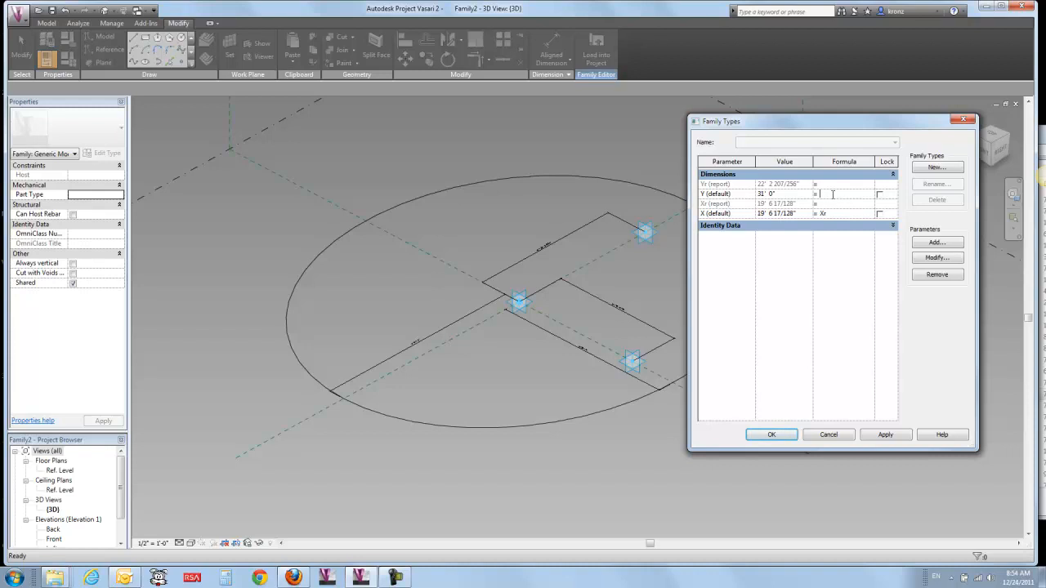
text(Yr)
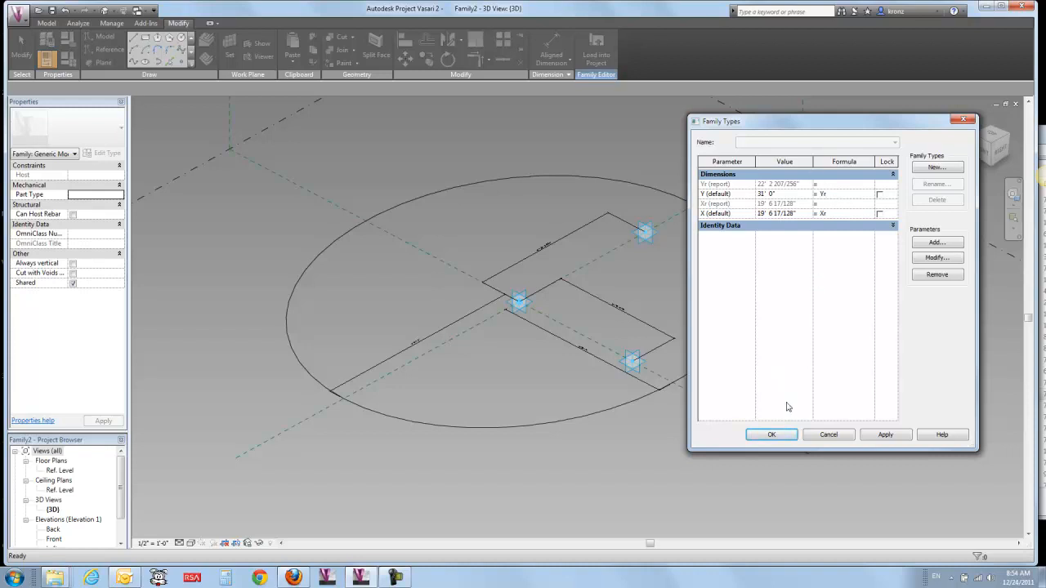
click(771, 434)
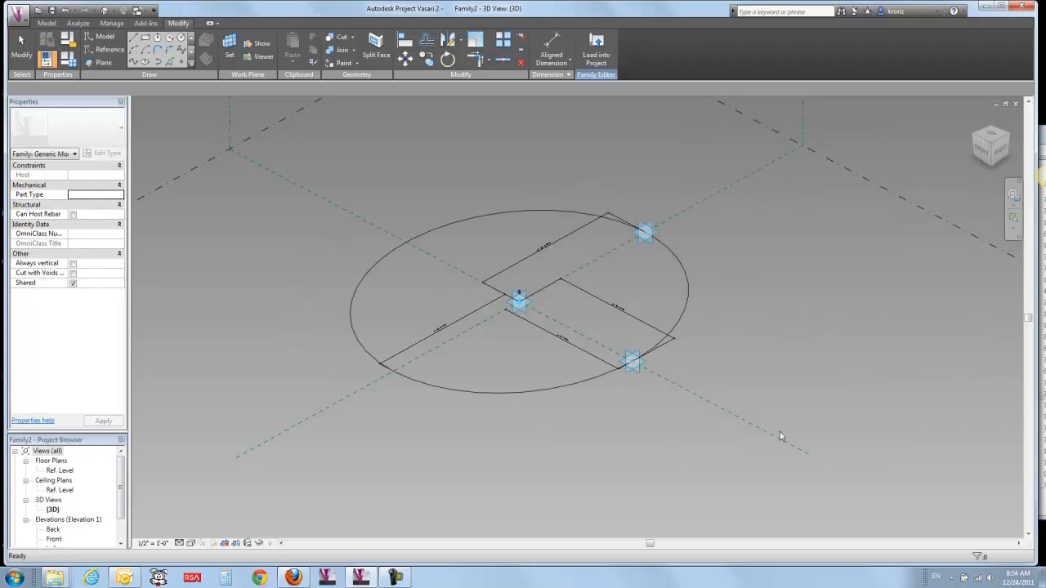
mouse_move(621, 237)
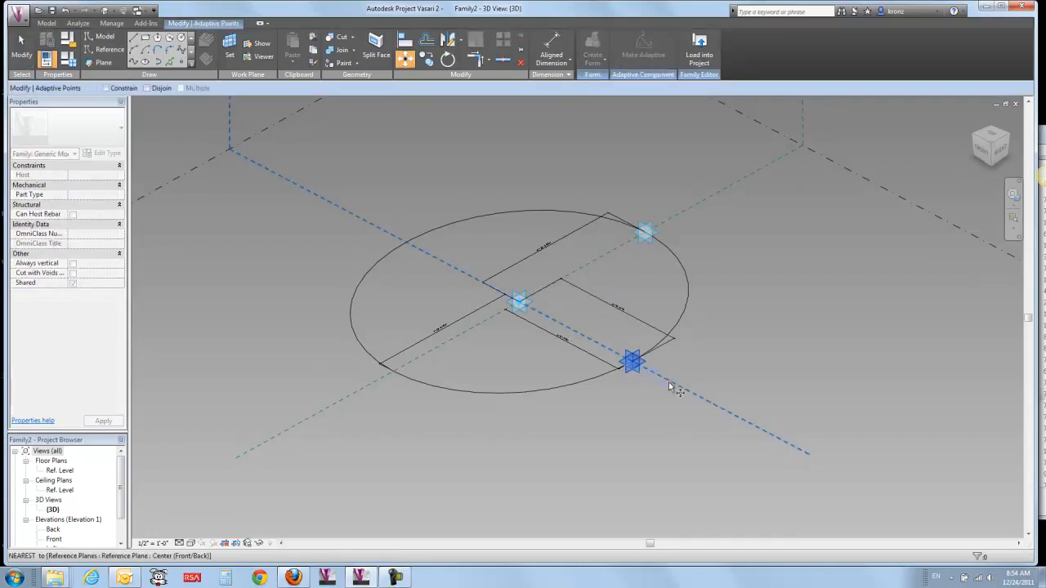
mouse_move(711, 405)
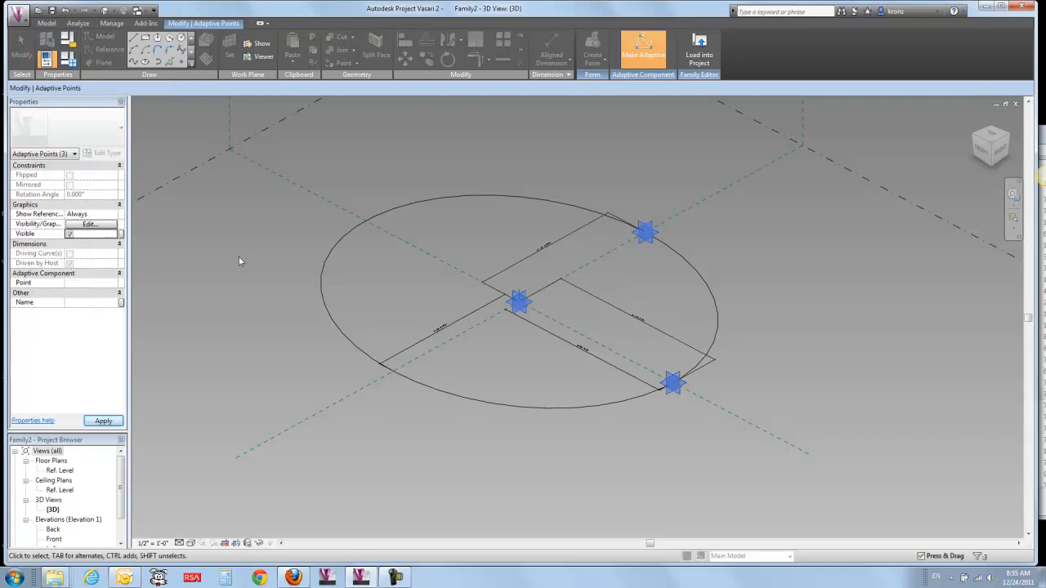
Toggle Make Adaptive on the profile's three shape-handle points
click(755, 374)
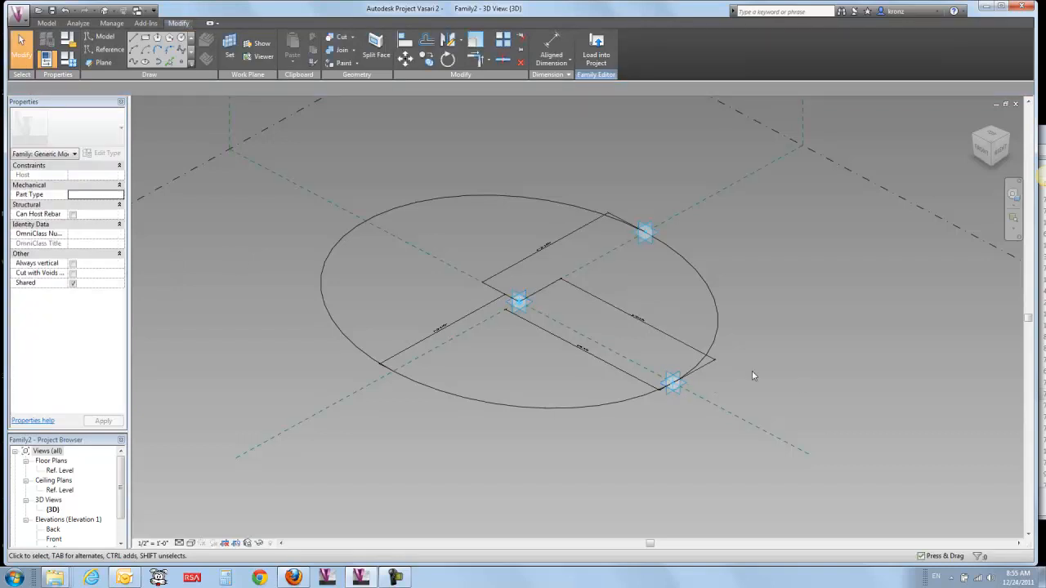
mouse_move(722, 284)
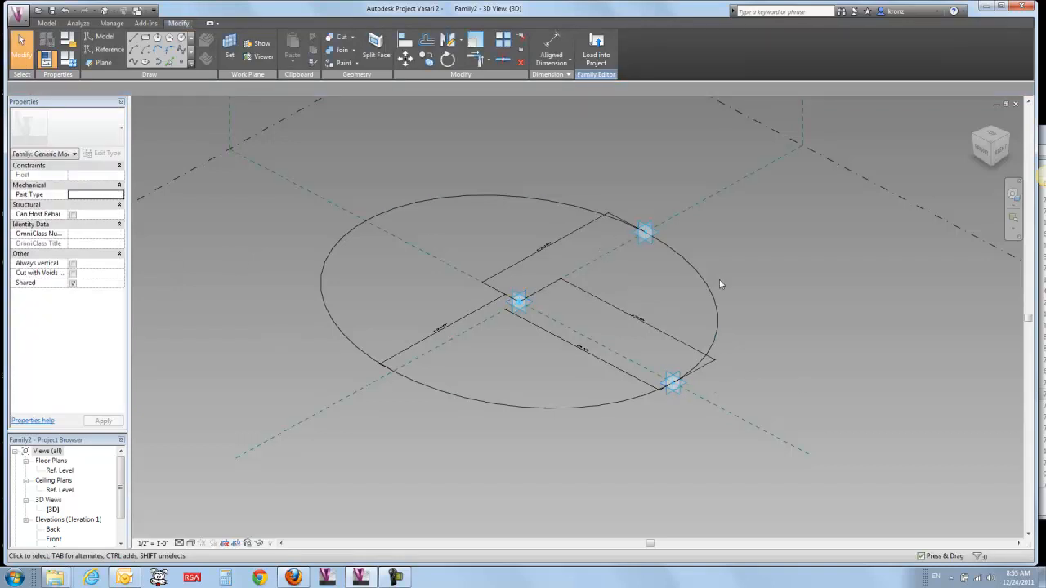
mouse_move(732, 281)
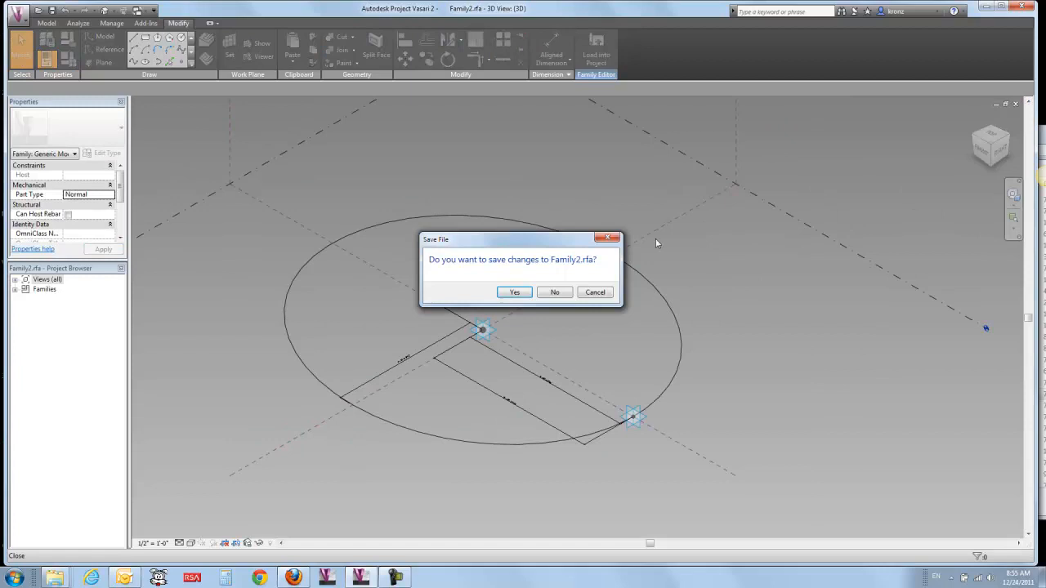
Save Family2.rfa and load it into the ellipticalframework project, overwriting the existing family
click(554, 291)
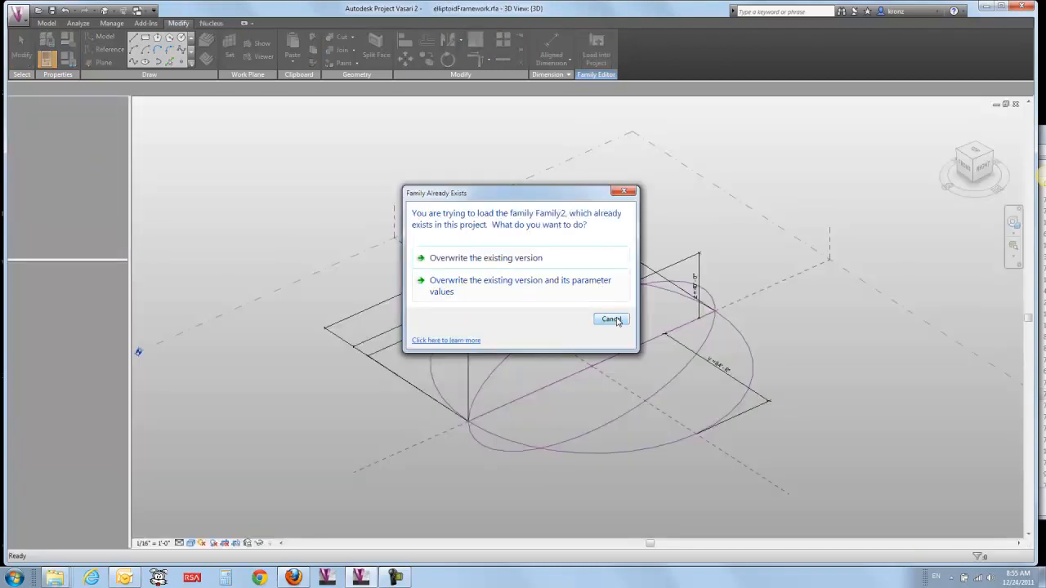
click(611, 319)
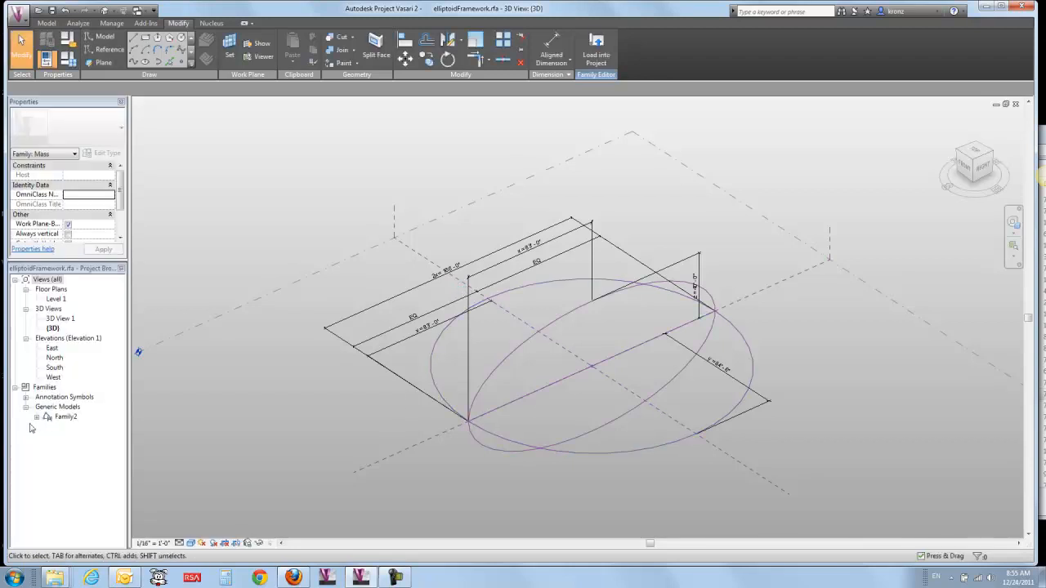
Place a Family2 profile upright on the framework's long axis and check its orientation
click(68, 426)
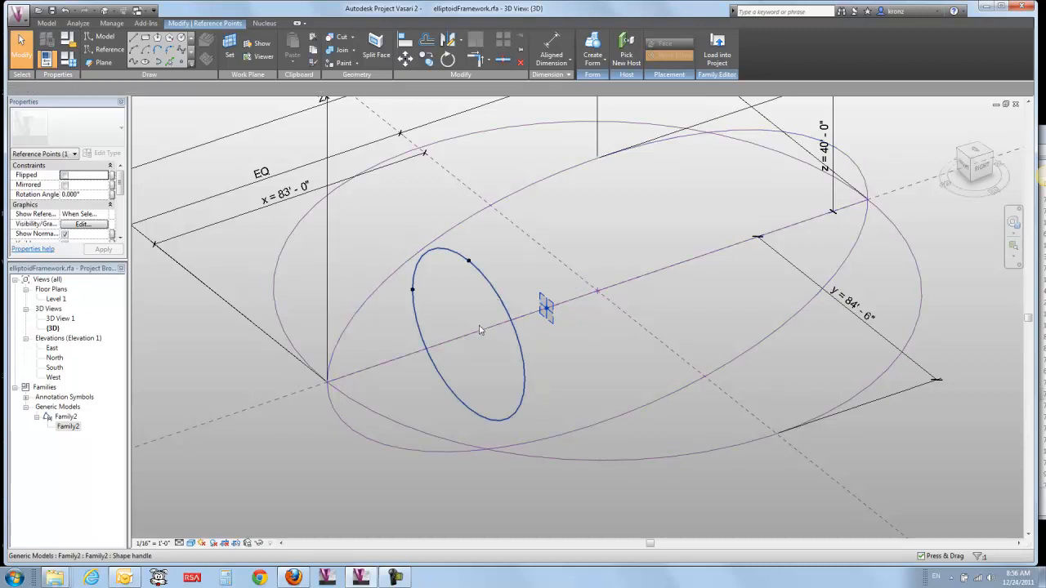
click(467, 337)
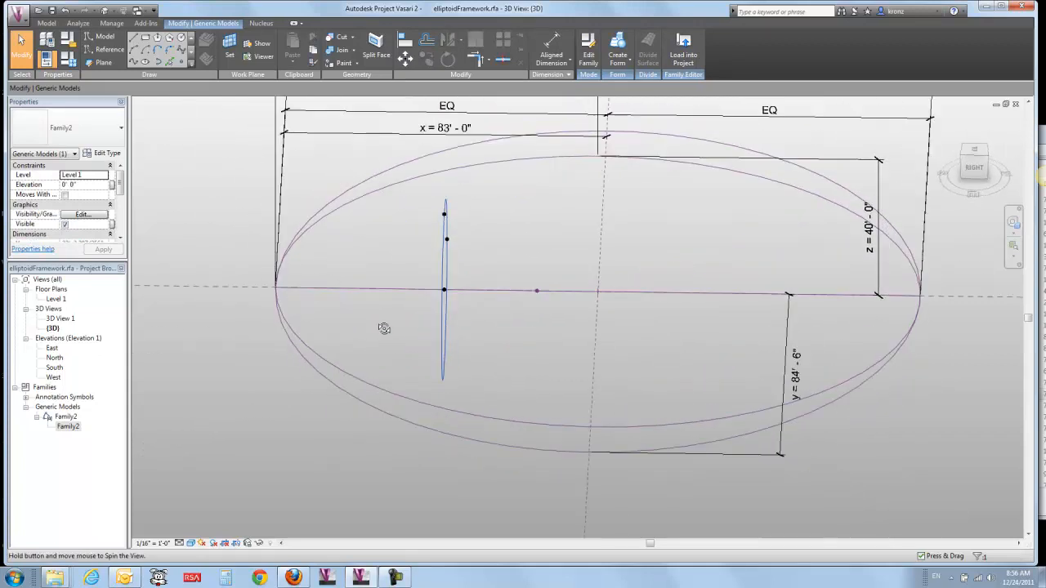
drag(384, 327, 435, 300)
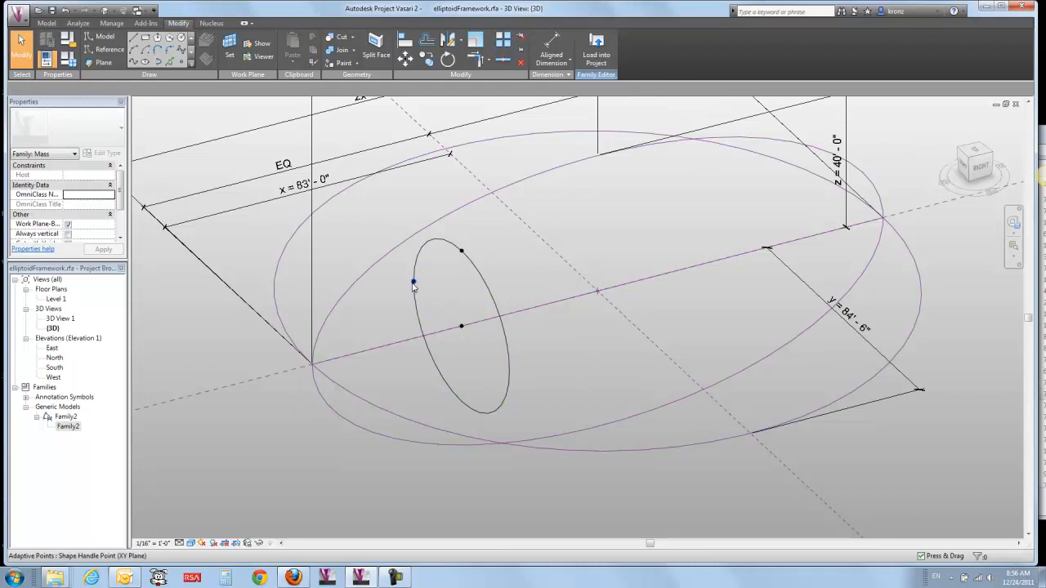
Host a Family2 profile on points along the axis so it reaches the outer ellipse curves
click(412, 281)
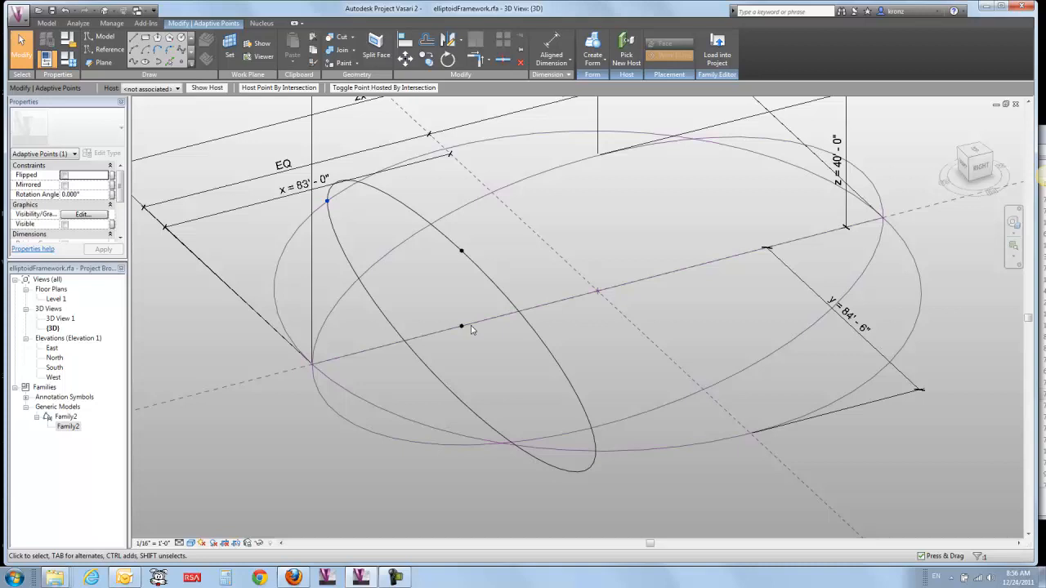
click(460, 327)
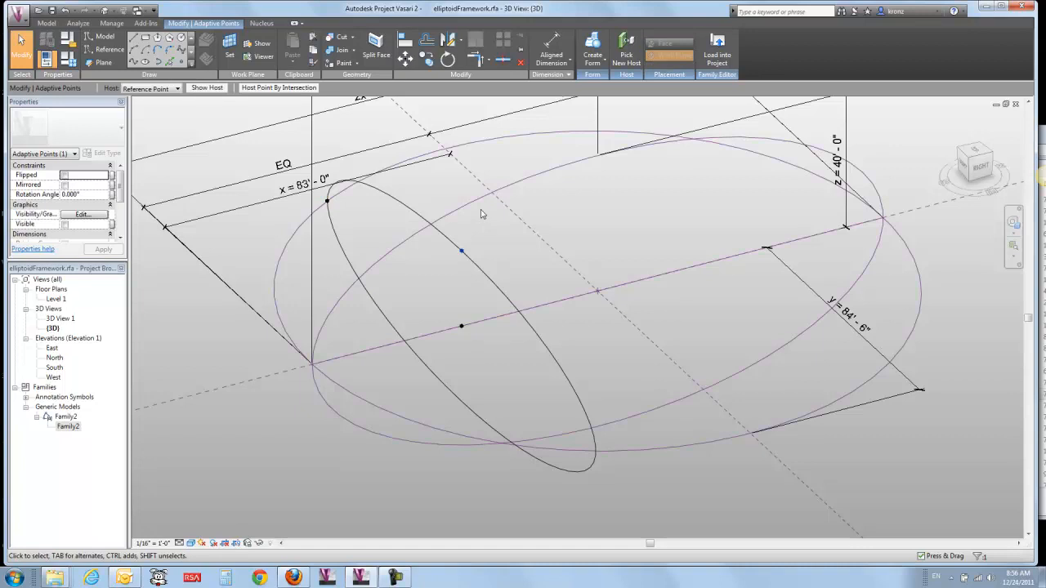
click(278, 88)
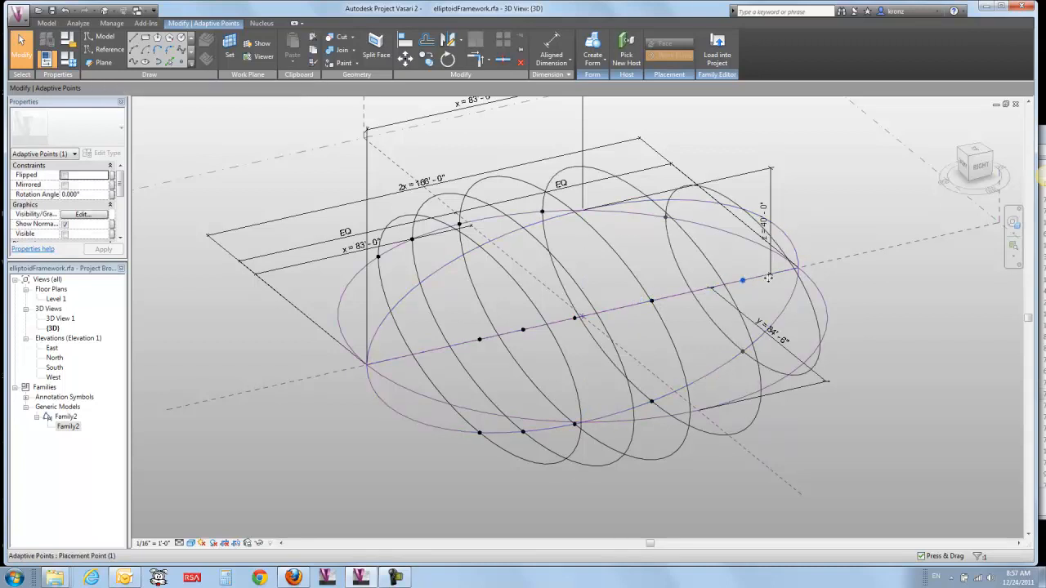
Add smaller Family2 profiles near both axis tips so ribs span end to end
click(740, 281)
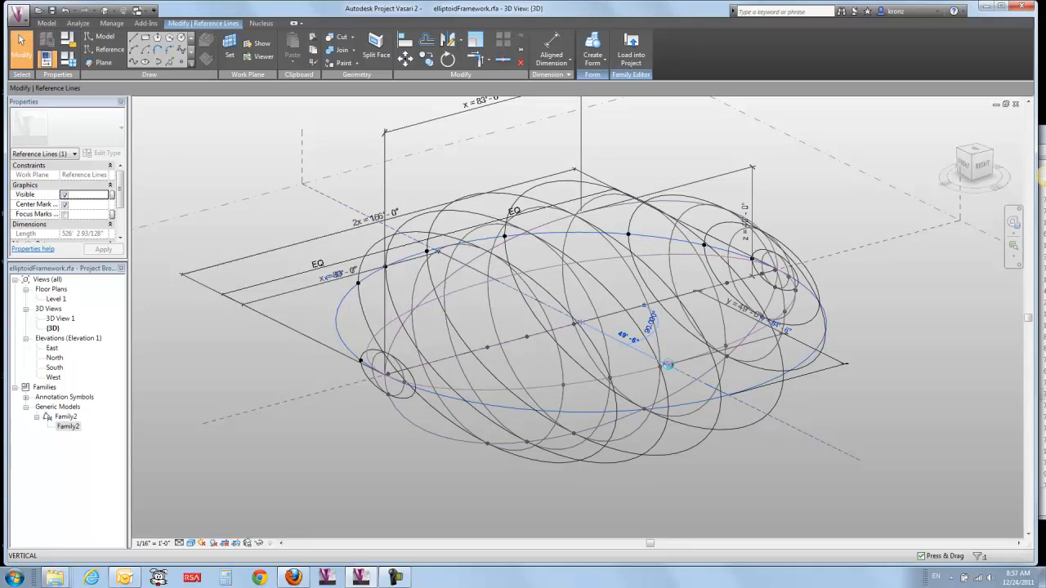
drag(669, 366, 603, 323)
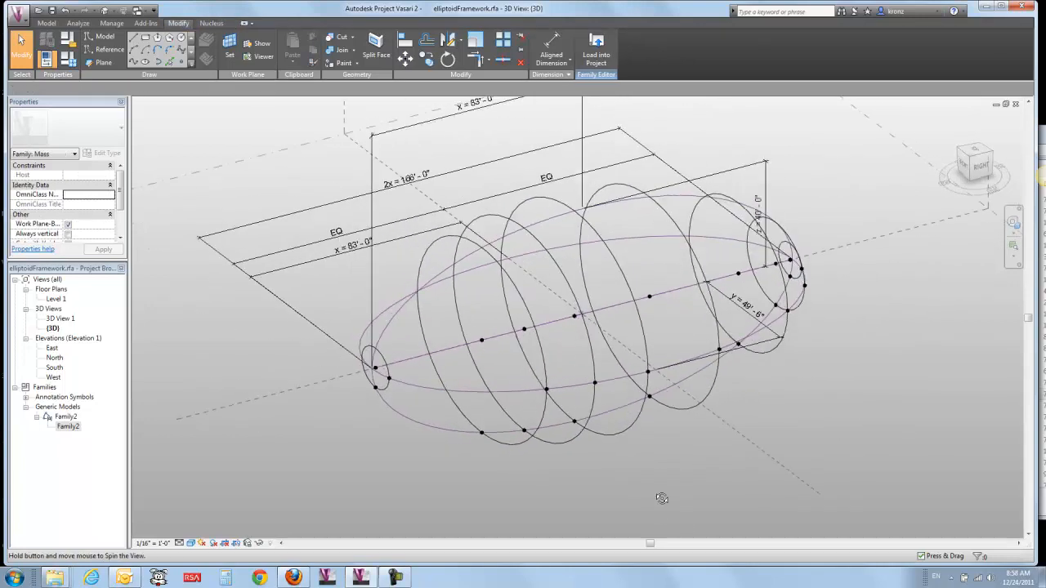
Select all visible Family2 profiles and loft them into a solid green form
click(624, 433)
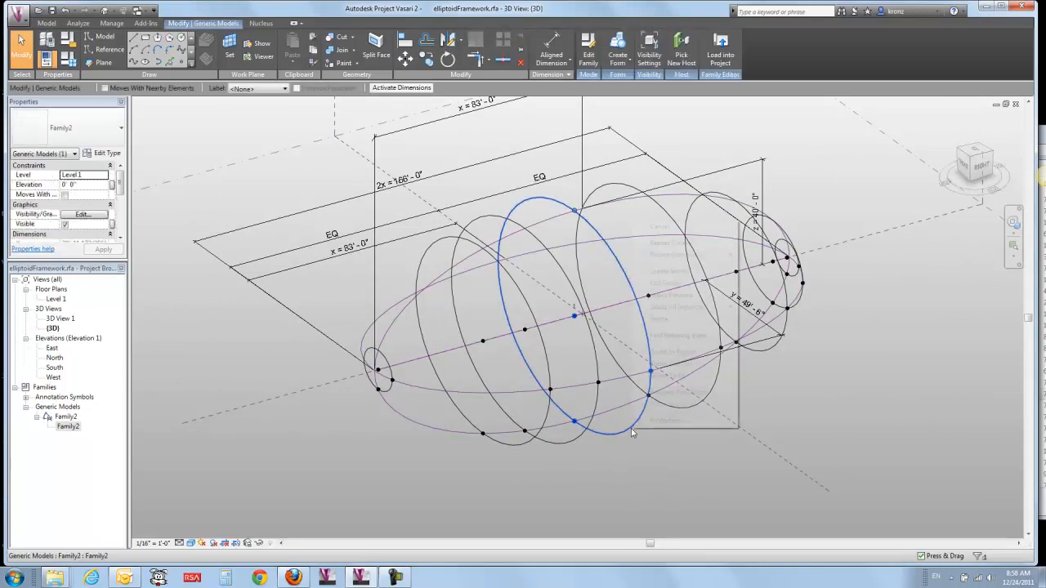
right_click(634, 433)
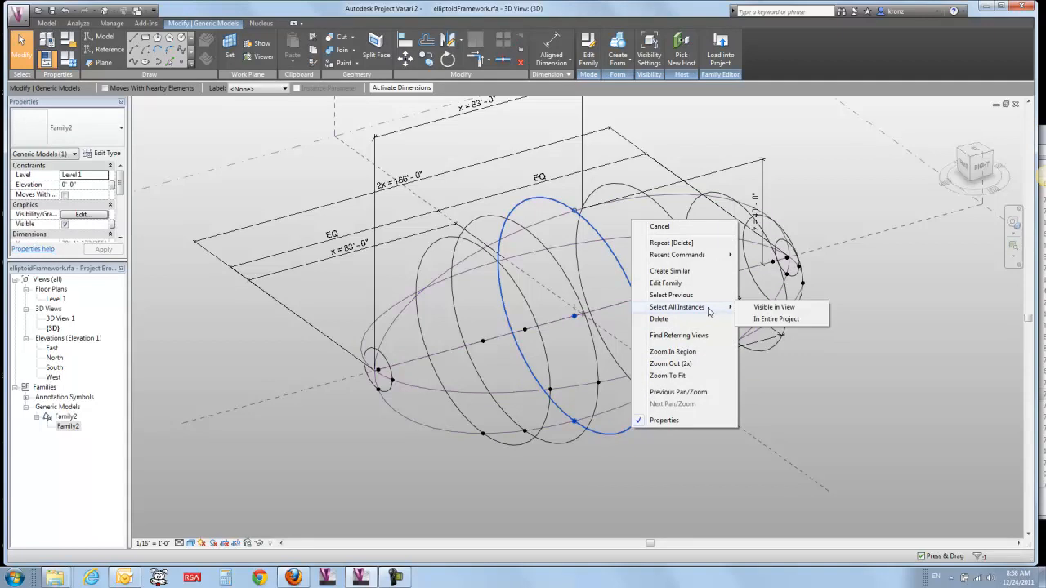
click(774, 307)
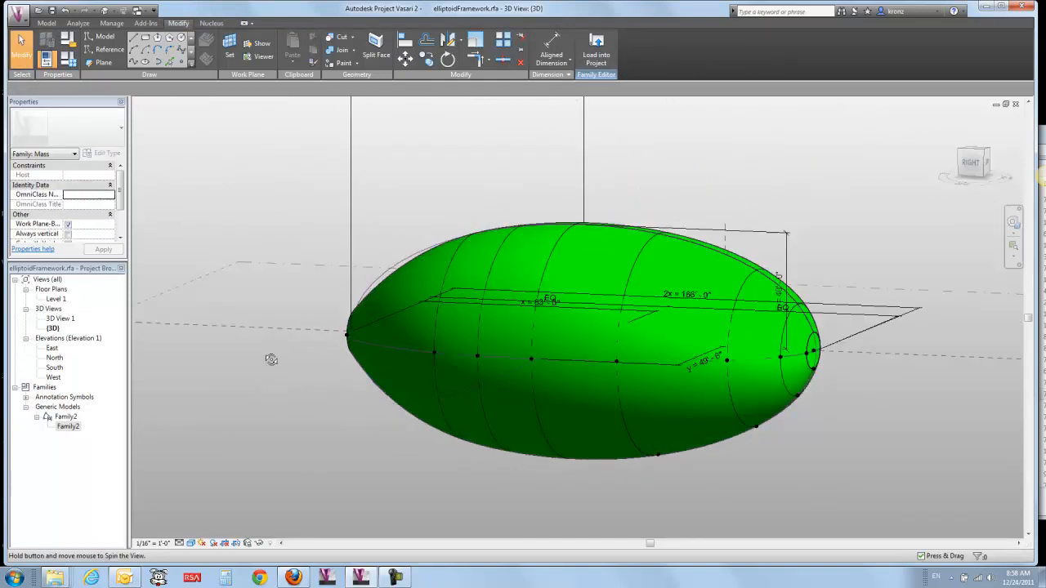
drag(272, 360, 383, 409)
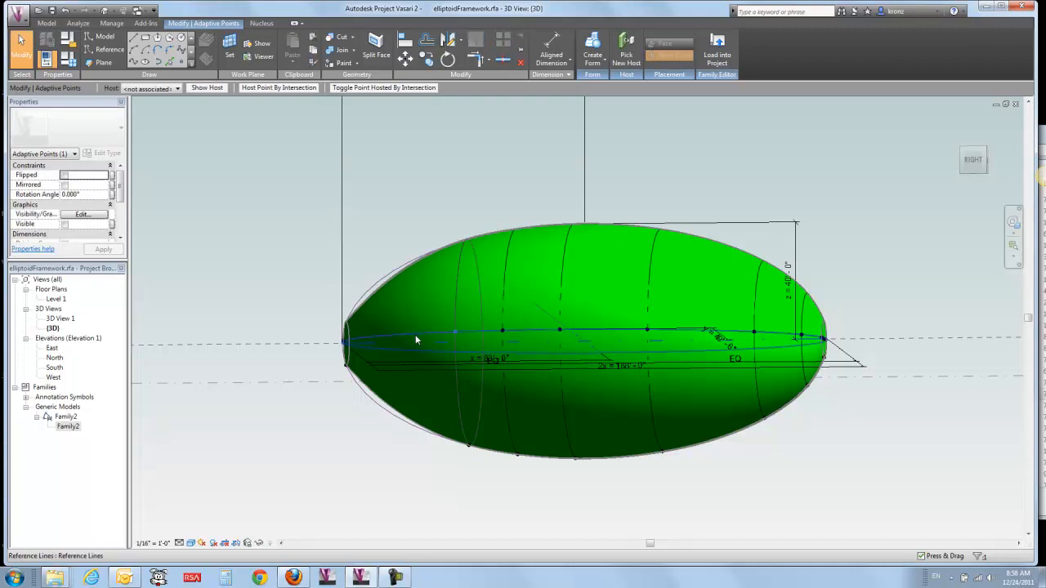
Delete the lofted form to expose the profiles and framework again
drag(417, 338, 411, 415)
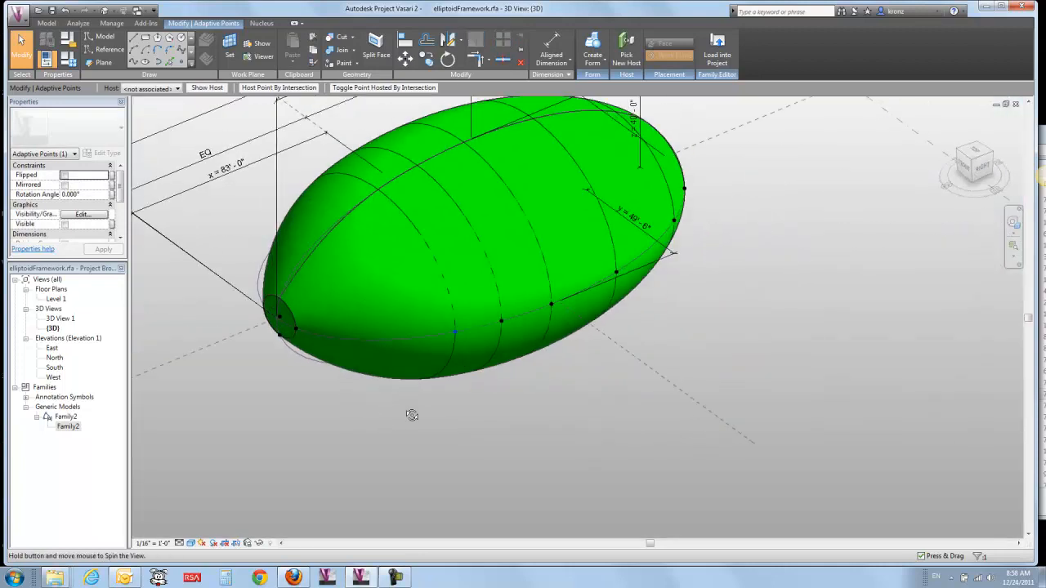
drag(412, 415, 379, 306)
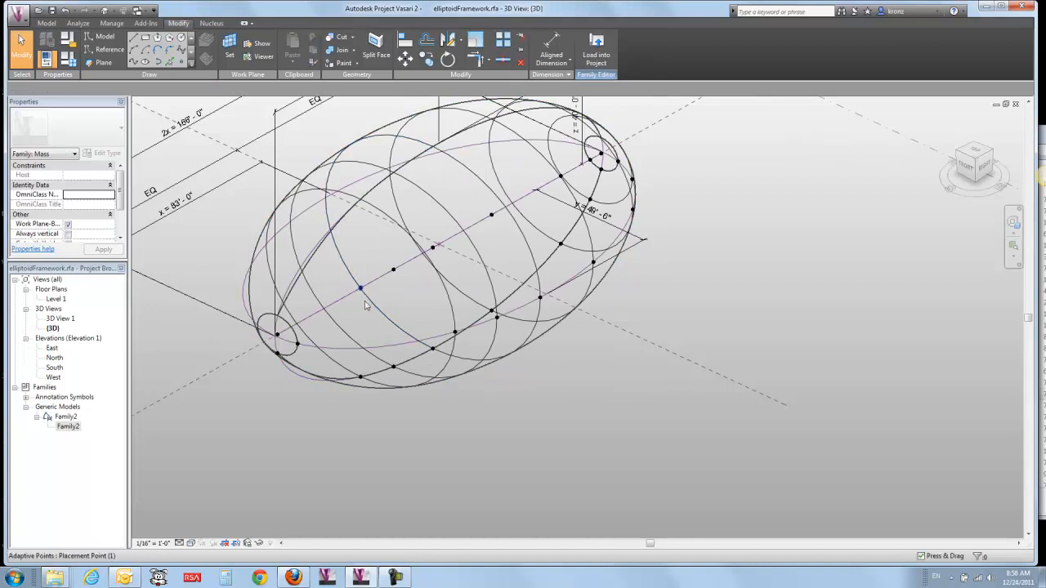
click(360, 288)
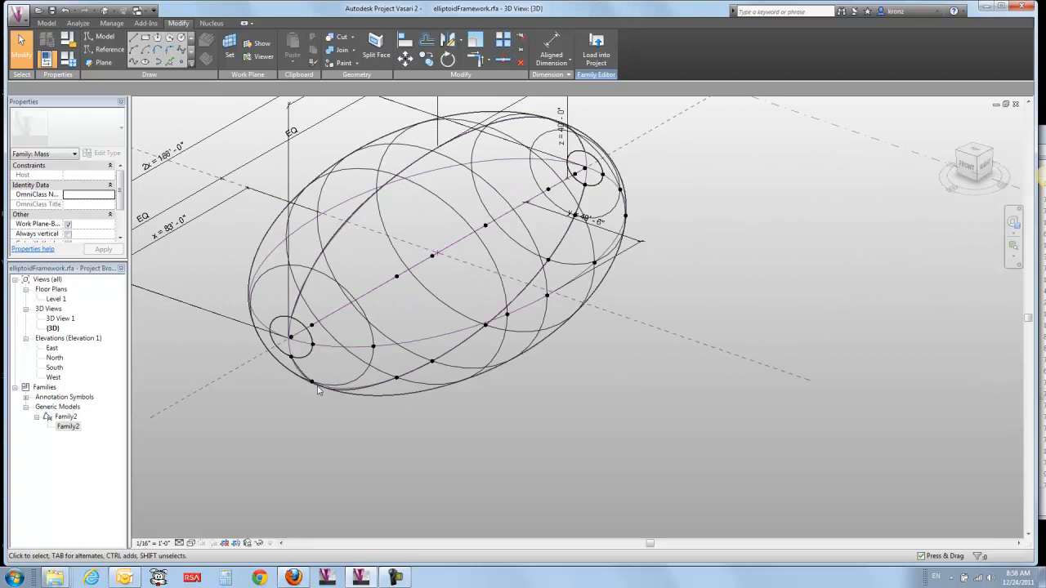
click(290, 338)
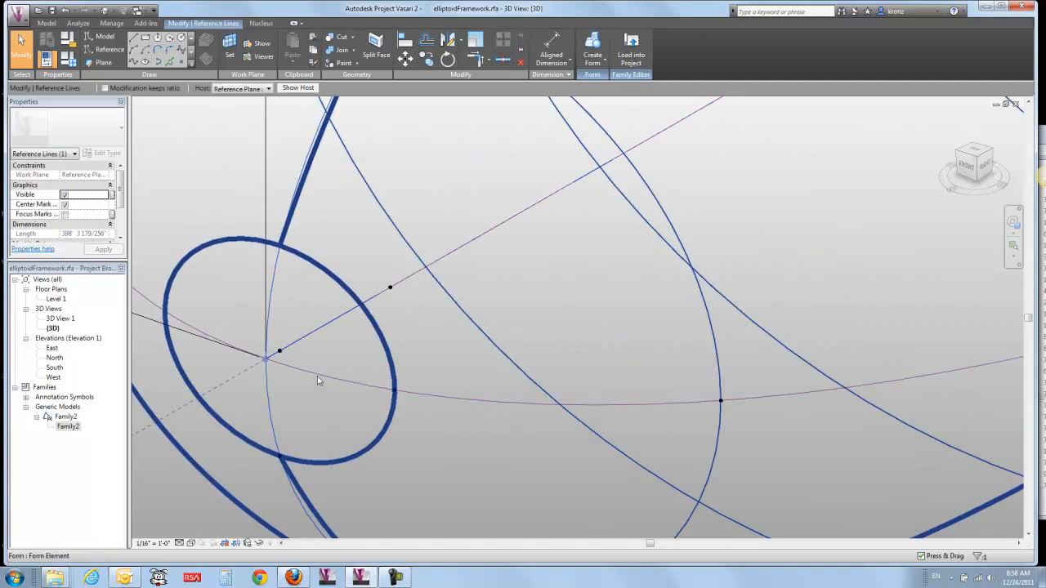
Place adaptive points at the framework's tips and recreate the ellipsoid form
click(279, 351)
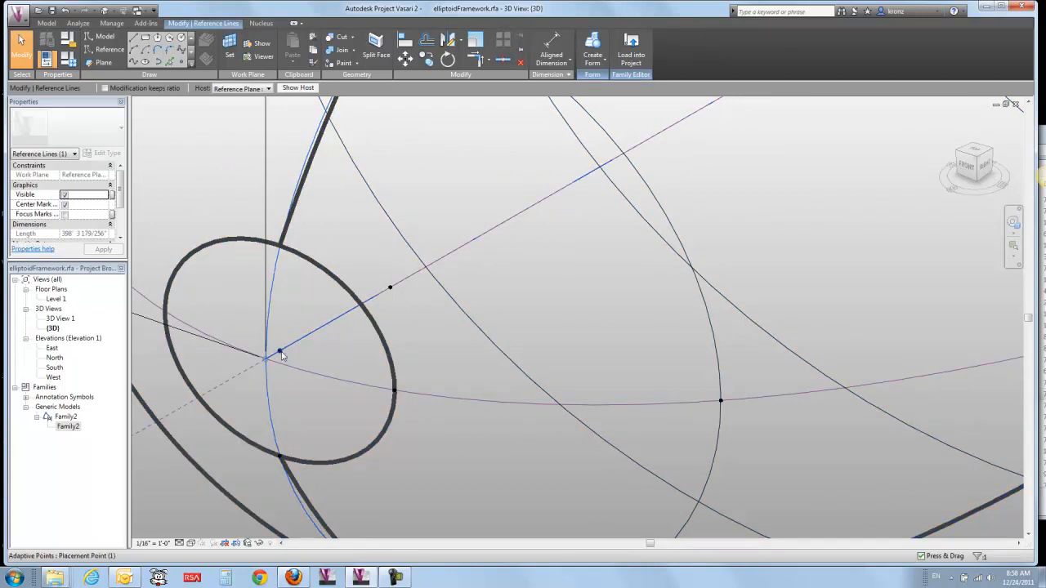
click(280, 353)
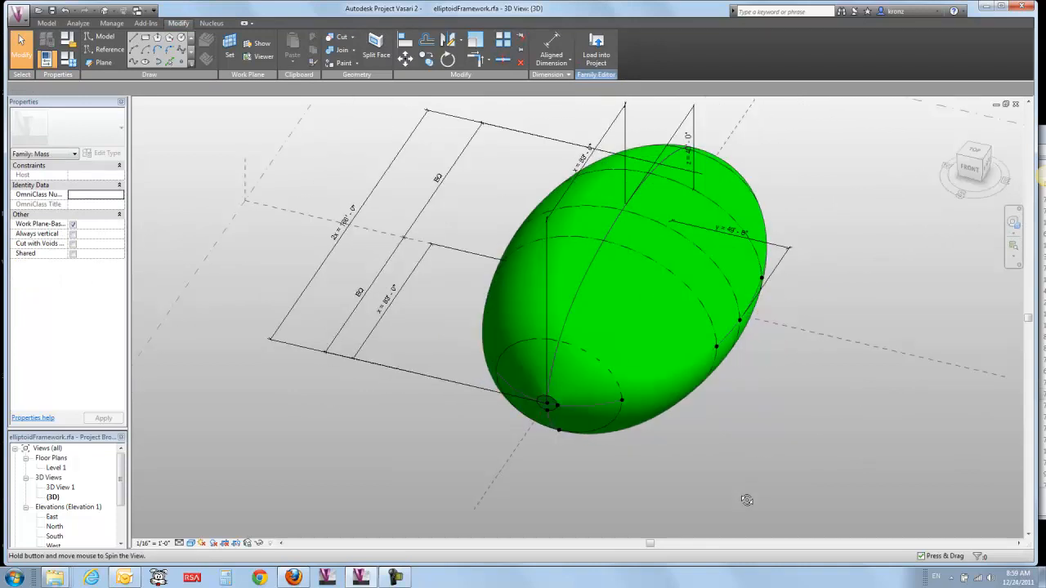
Bring up the Family Types dialog listing the ellipsoid's dimension parameters and formulas
drag(745, 500, 658, 441)
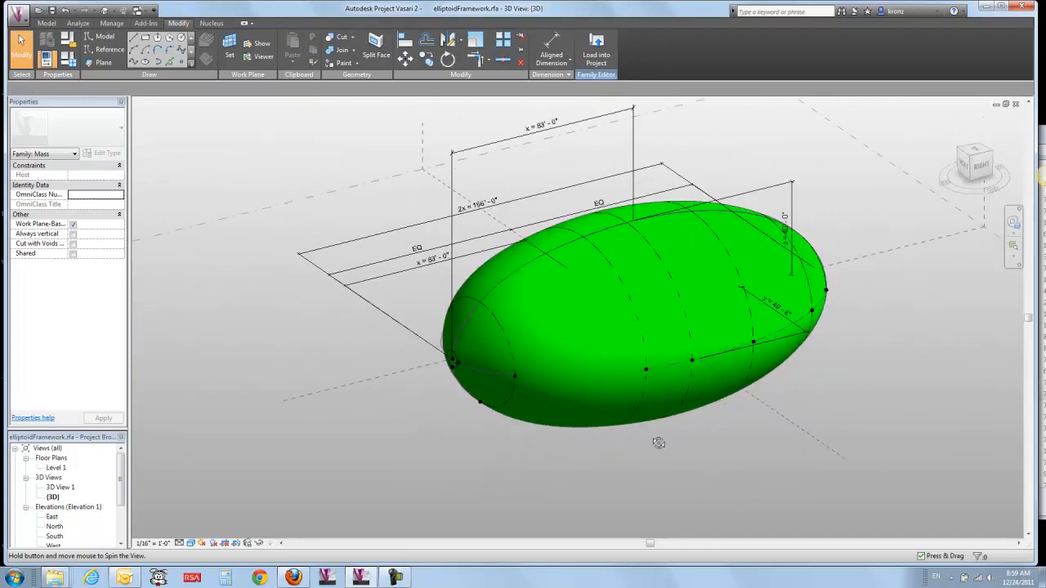
click(613, 297)
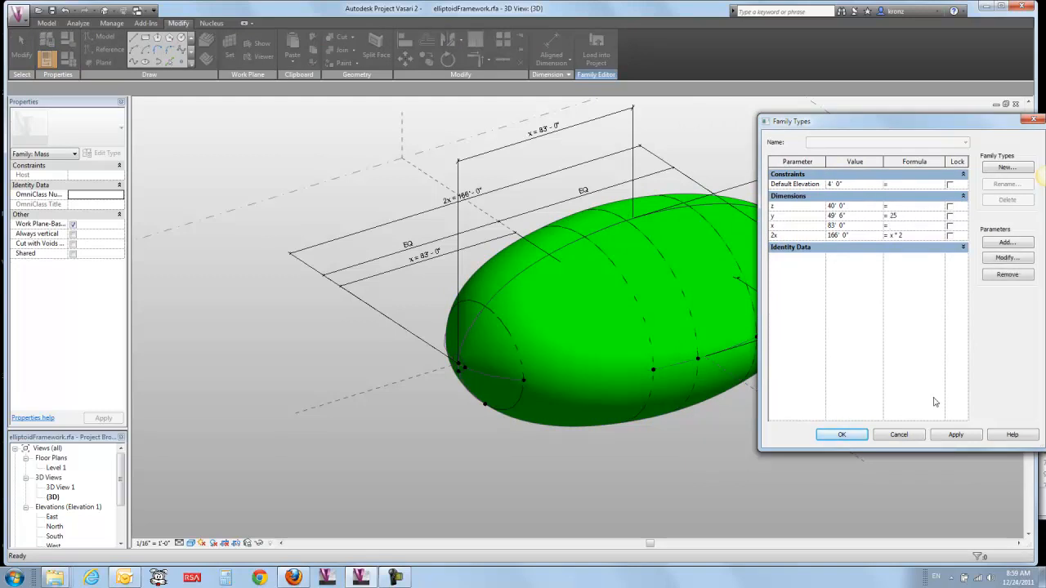
Clear the second dimension's formula and set it to 25' so the mass flexes slimmer
click(913, 216)
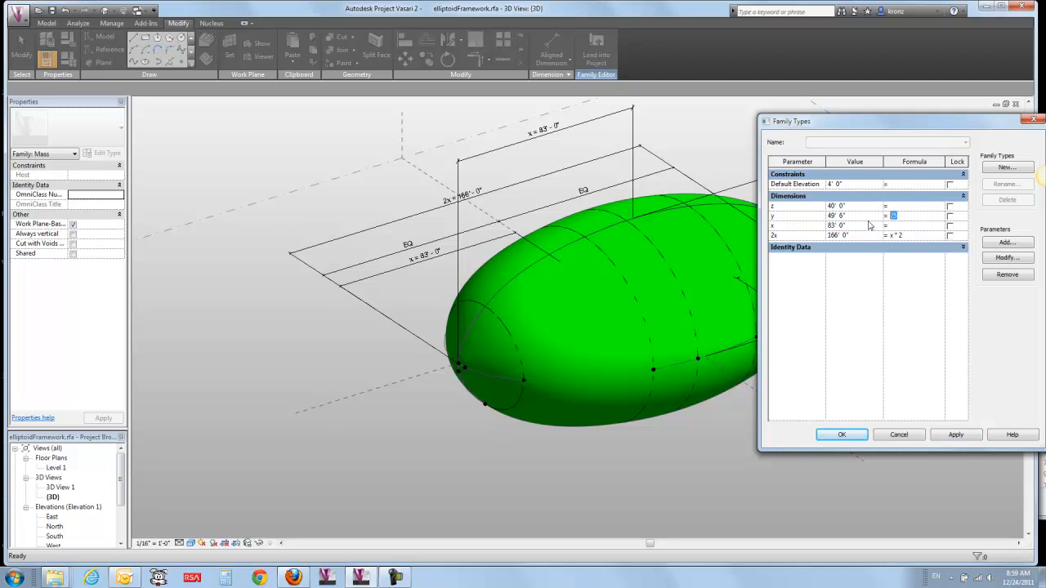
click(849, 216)
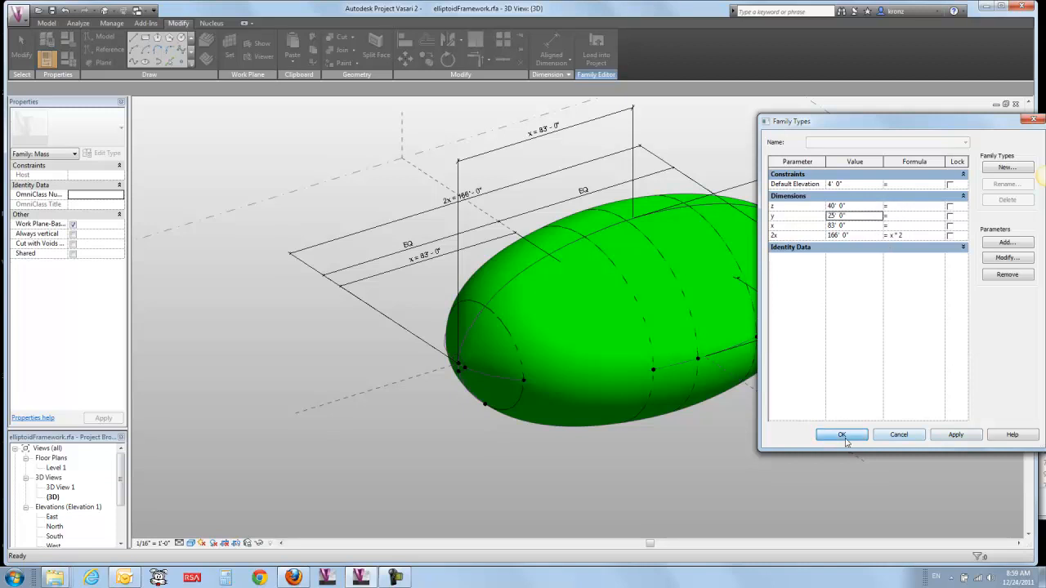
click(841, 434)
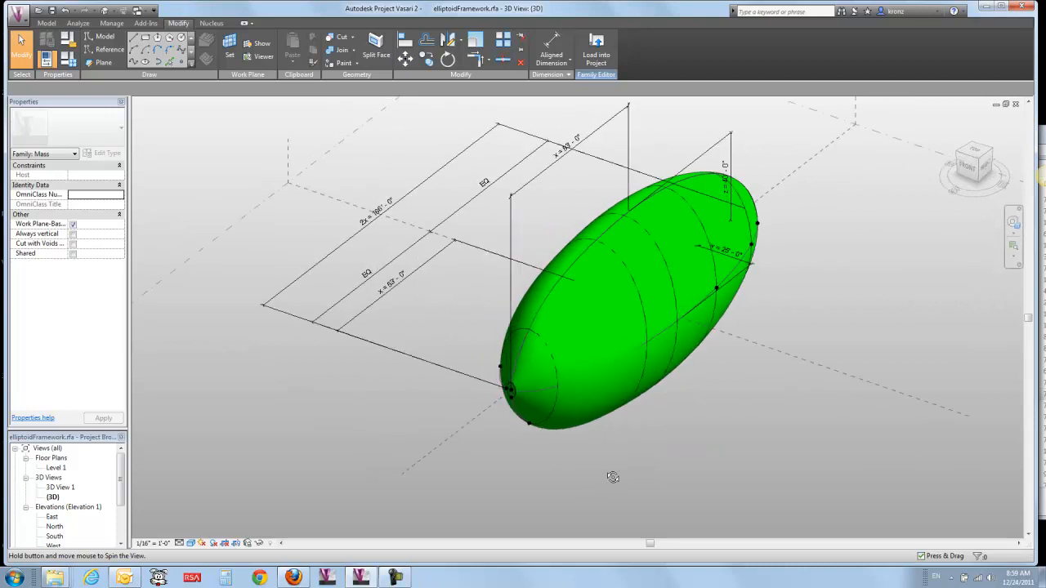
drag(612, 477, 616, 347)
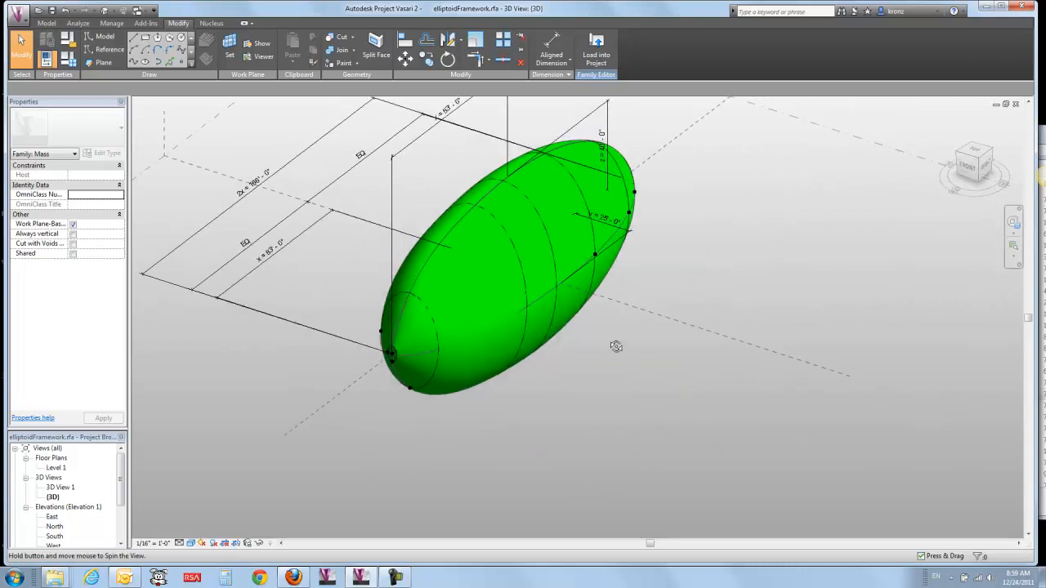
drag(616, 347, 558, 298)
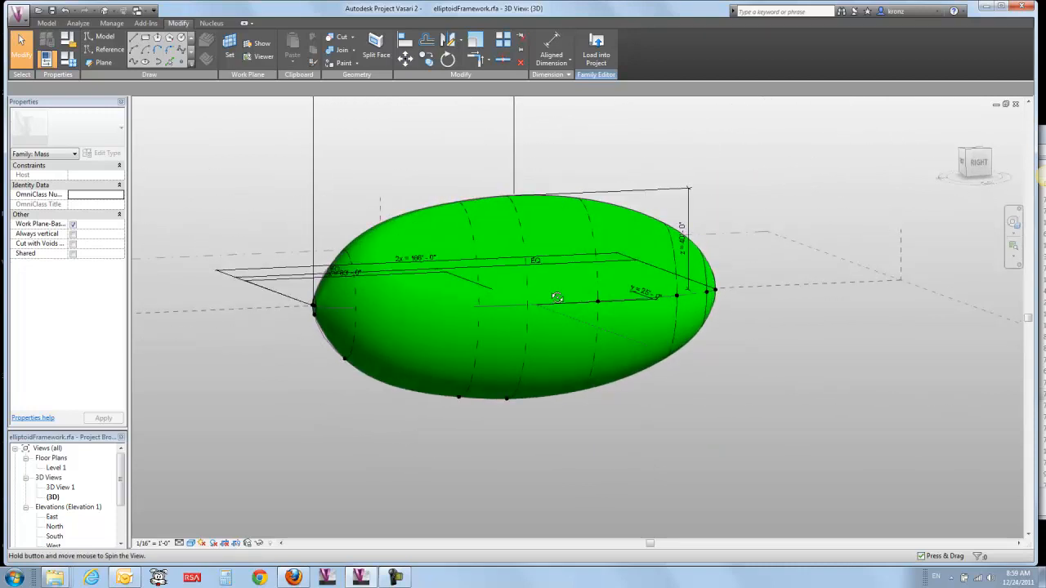
drag(555, 297, 667, 393)
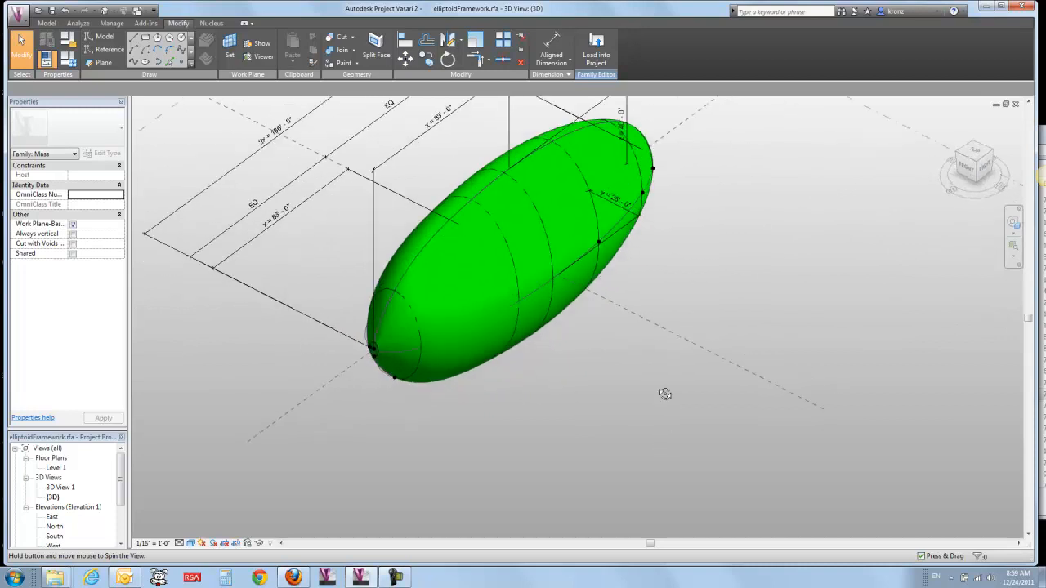
drag(665, 394, 625, 433)
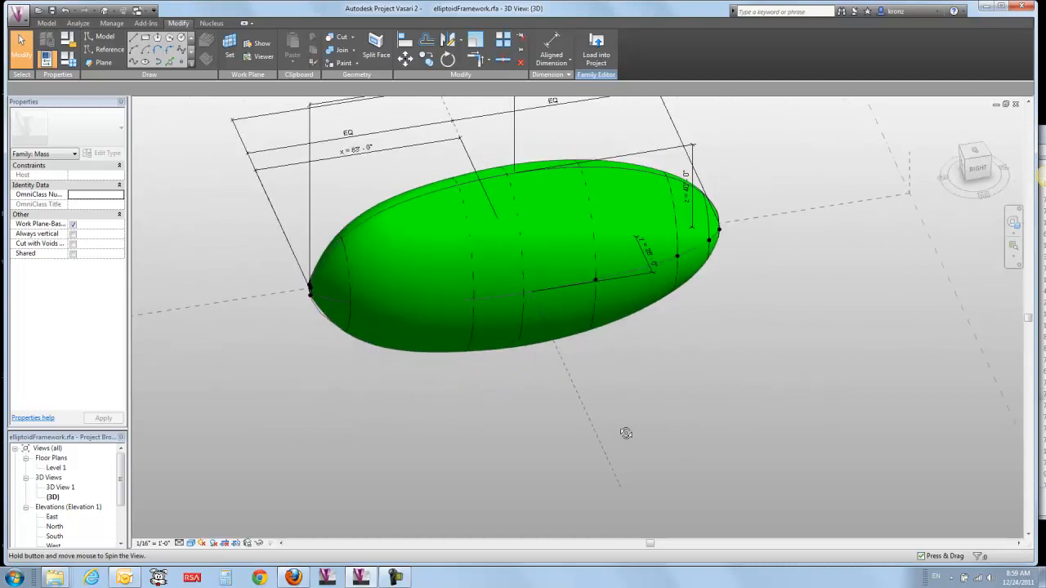